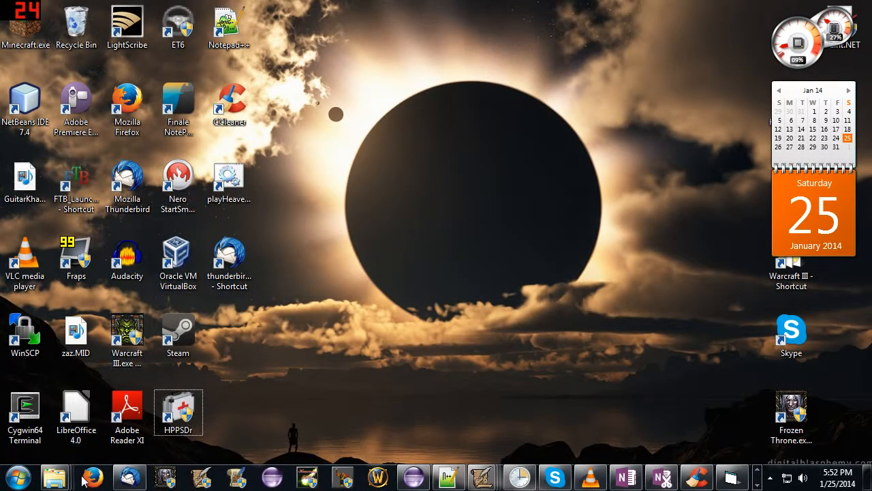
mouse_move(92, 475)
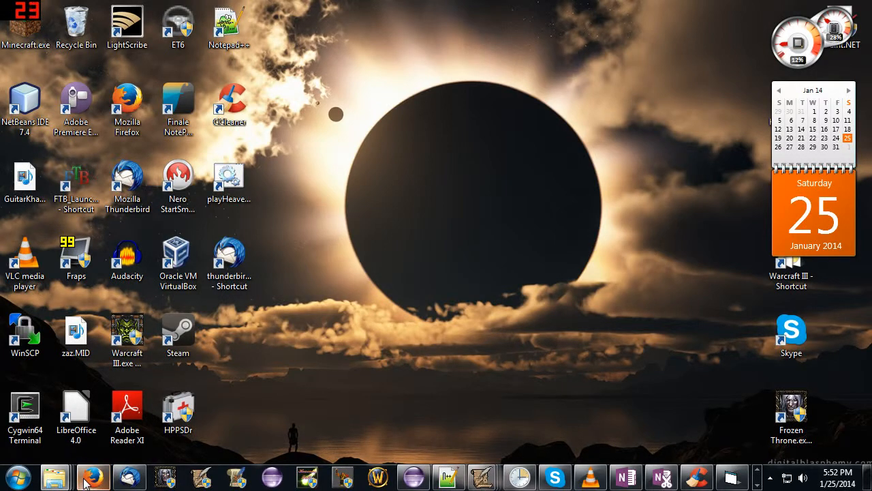
Launch Firefox from the taskbar to its start page.
left_click(92, 475)
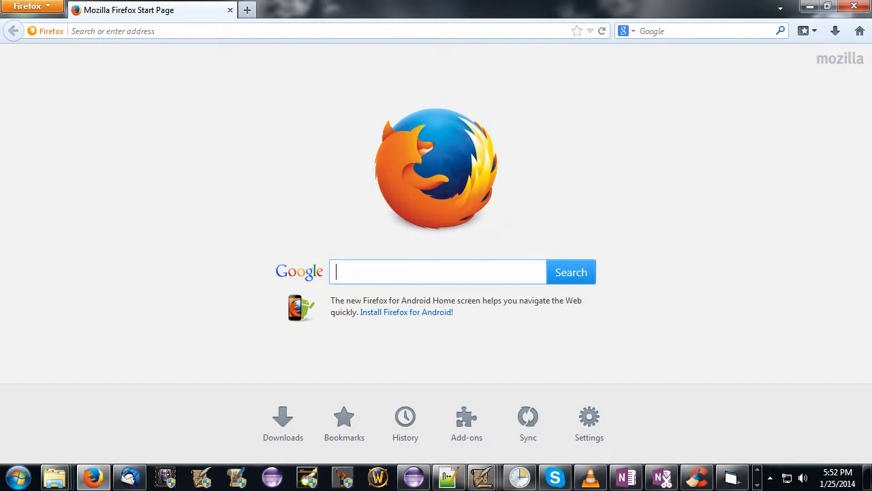
Search Google for 'matrix eater warcraft customized vertex editor'.
type("m")
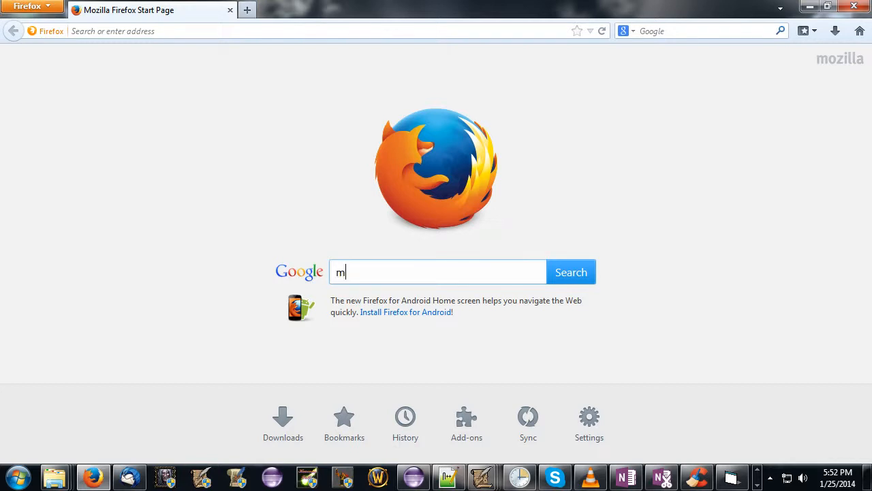
type("atrix eater")
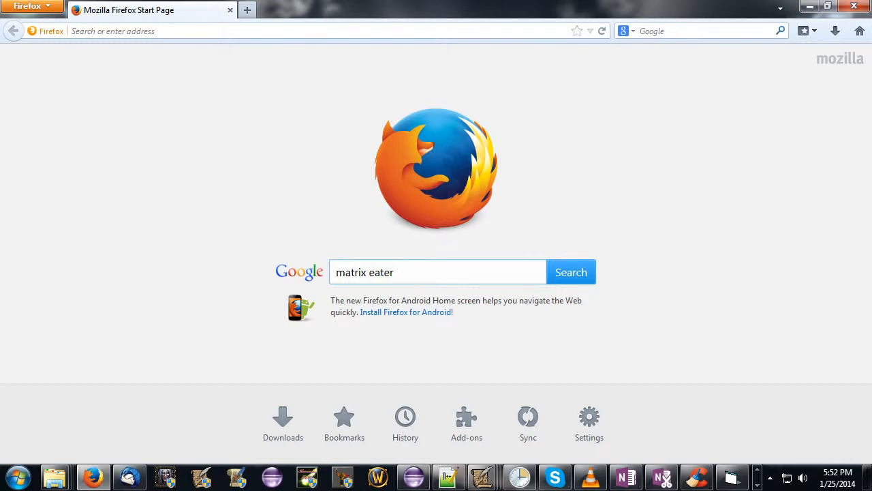
type("warcraft customi")
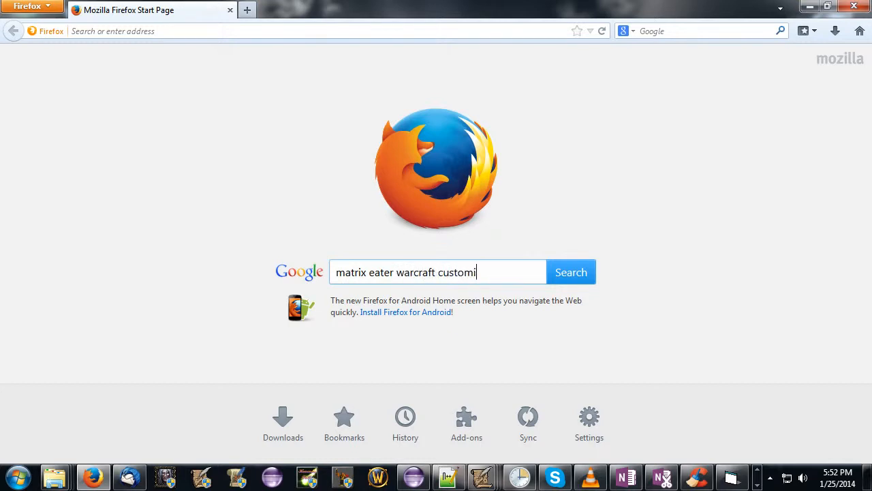
type("zed vertex edito")
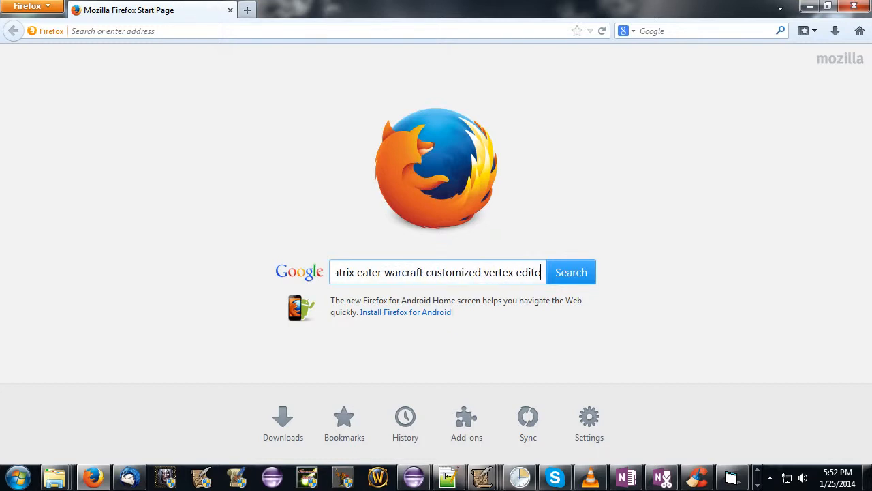
left_click(571, 272)
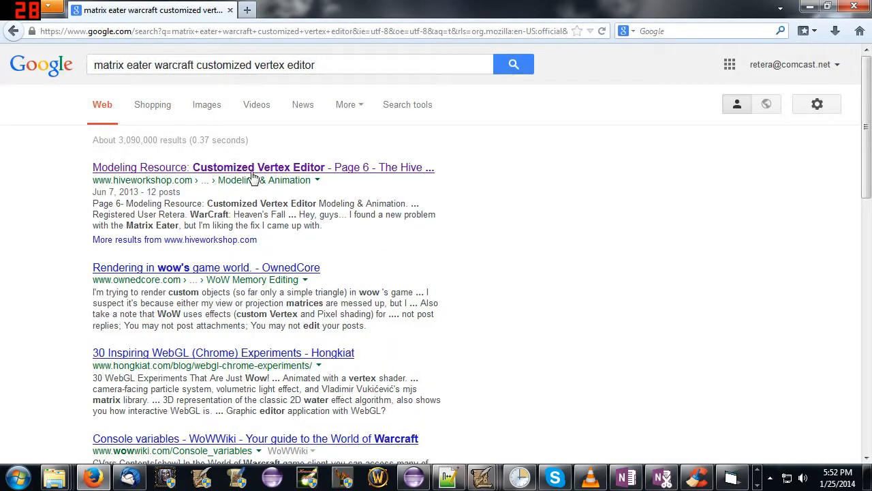
From the Hive Workshop thread, download and save the attached MatrixEater3DV0.16C_Windows.zip.
left_click(258, 167)
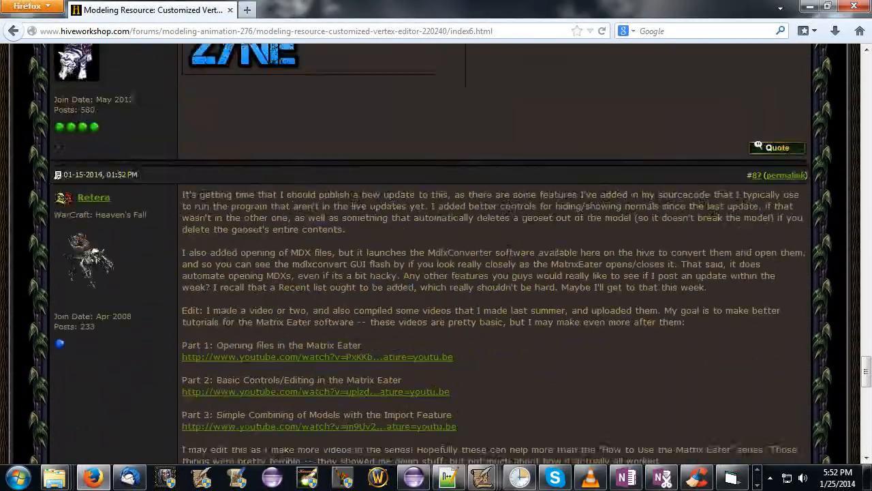
scroll("down", 3)
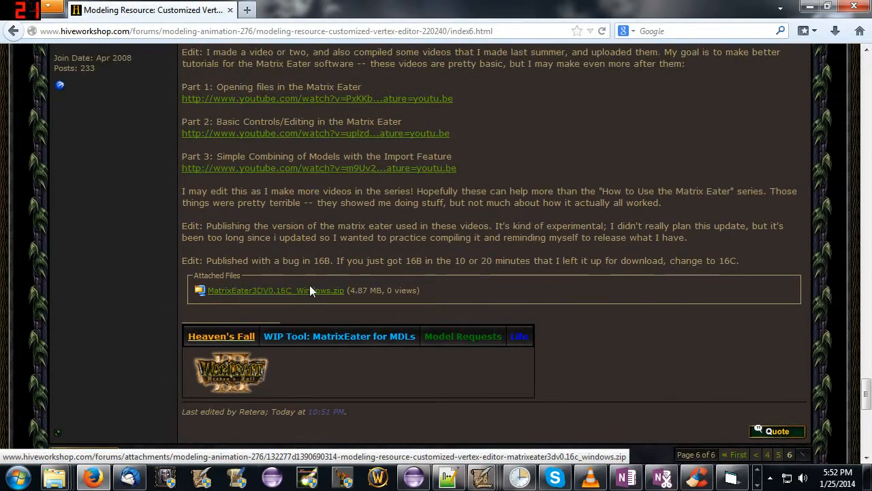
left_click(276, 290)
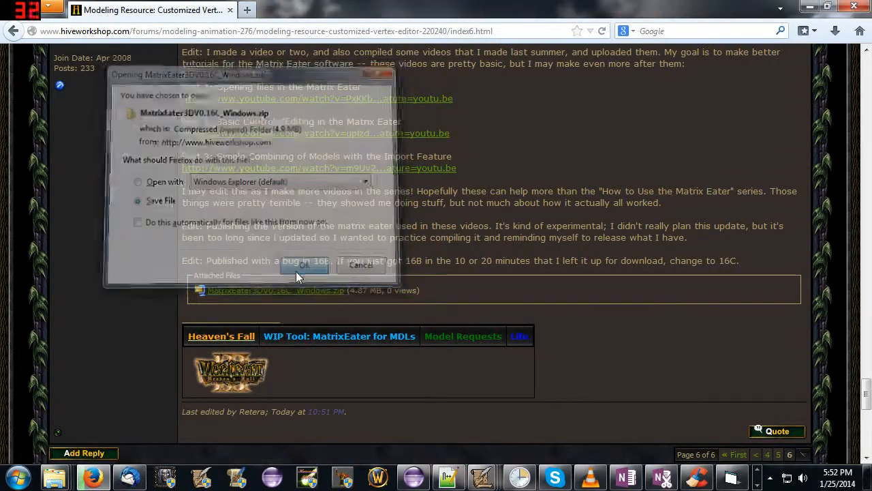
left_click(306, 266)
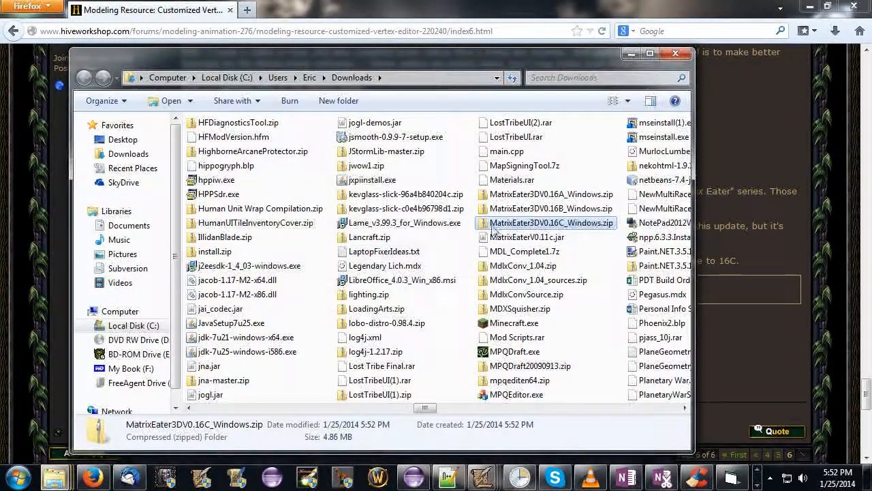
Extract the zip with 7-Zip into its own folder, answering 'Yes to All' to replace existing files.
right_click(551, 223)
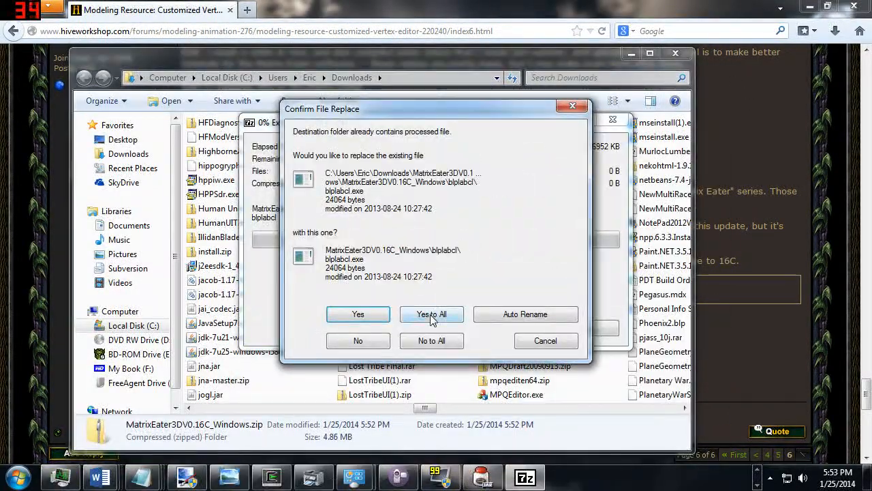
left_click(432, 315)
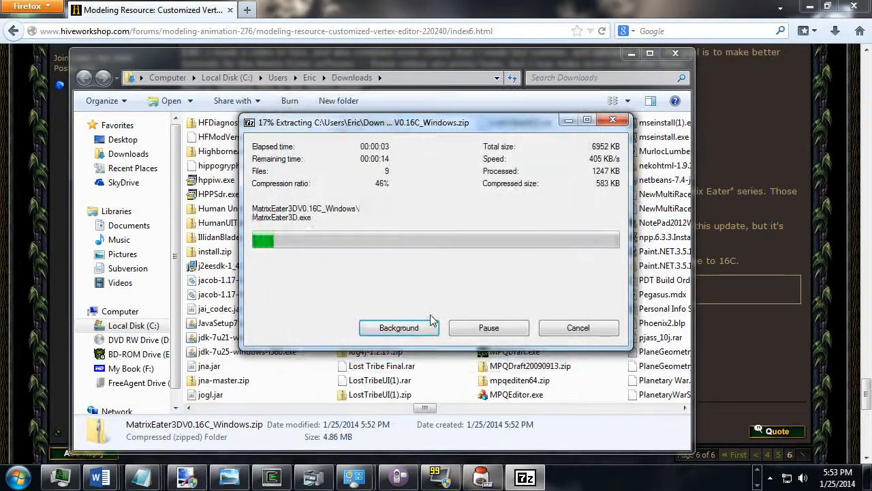
left_click(399, 327)
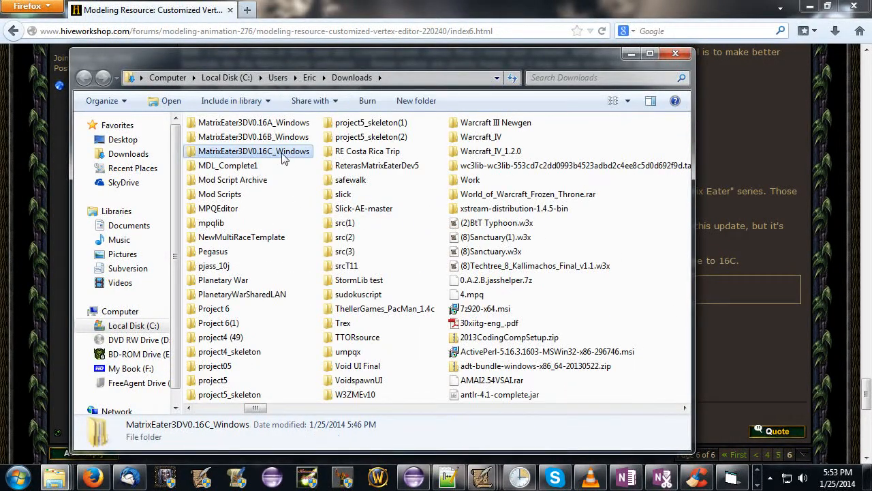
Look inside the extracted MatrixEater3DV0.16C_Windows folder in Downloads, then go to the Documents library.
double_click(254, 150)
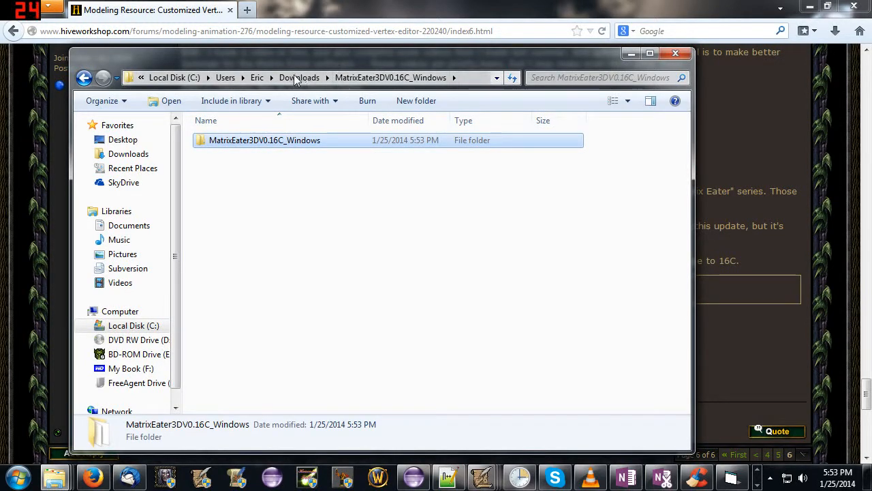
left_click(299, 77)
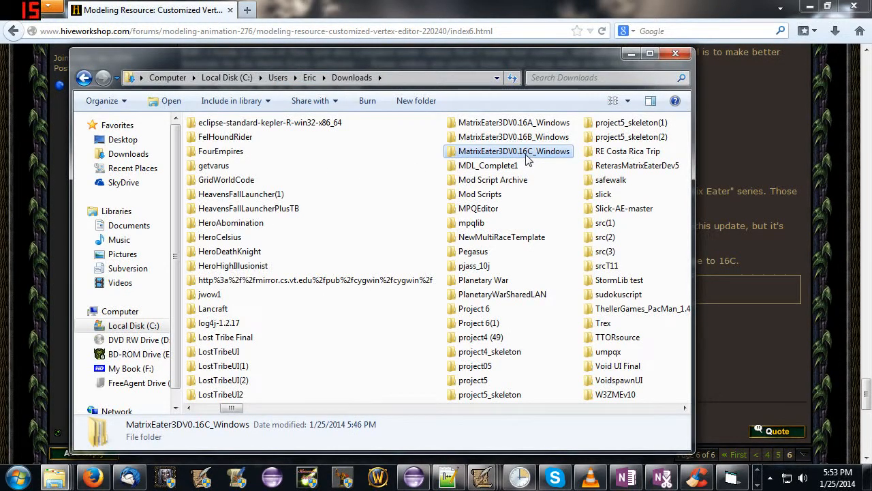
double_click(514, 150)
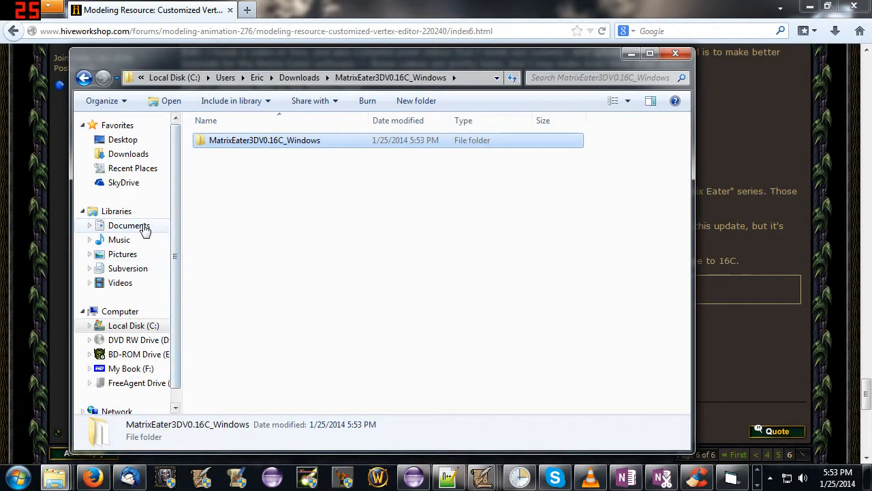
left_click(129, 225)
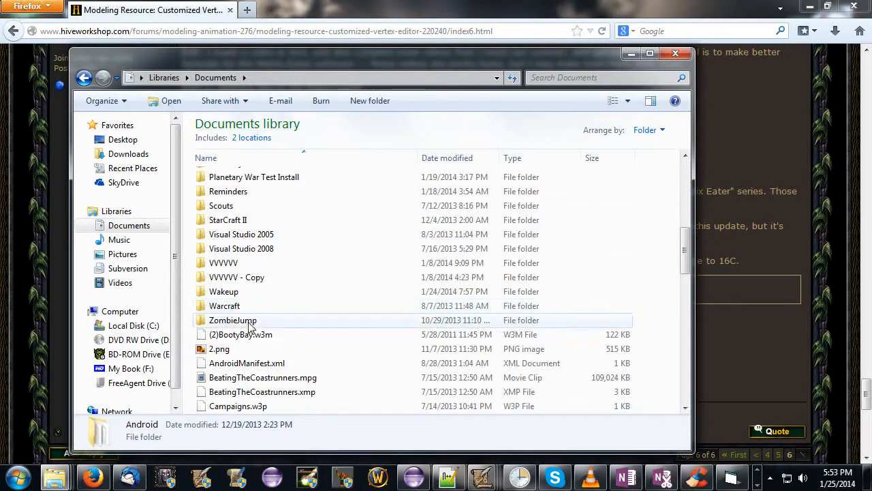
Browse Documents > Warcraft > Software > MatrixEater3DV0.16C_Windows and launch MatrixEater3D.exe.
double_click(224, 306)
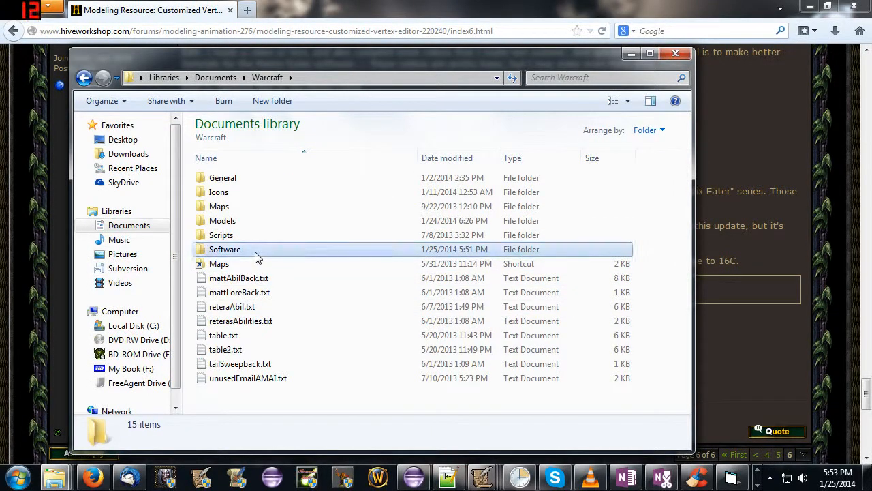
double_click(225, 249)
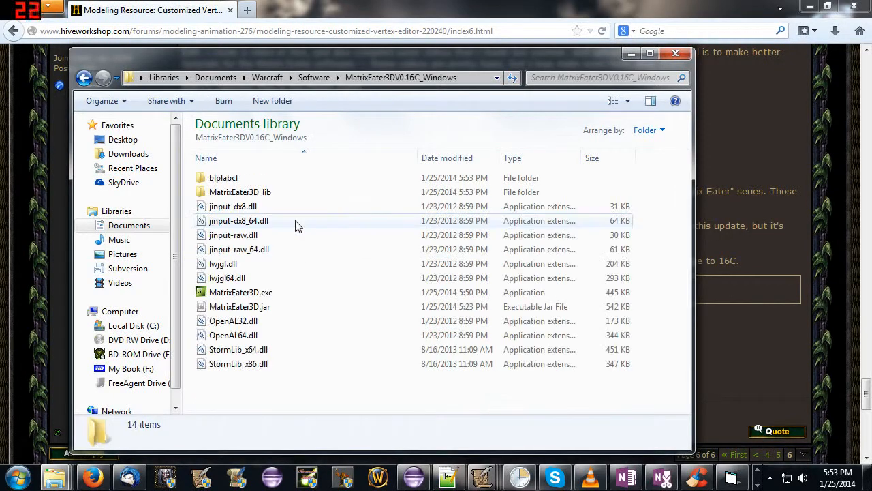
left_click(240, 292)
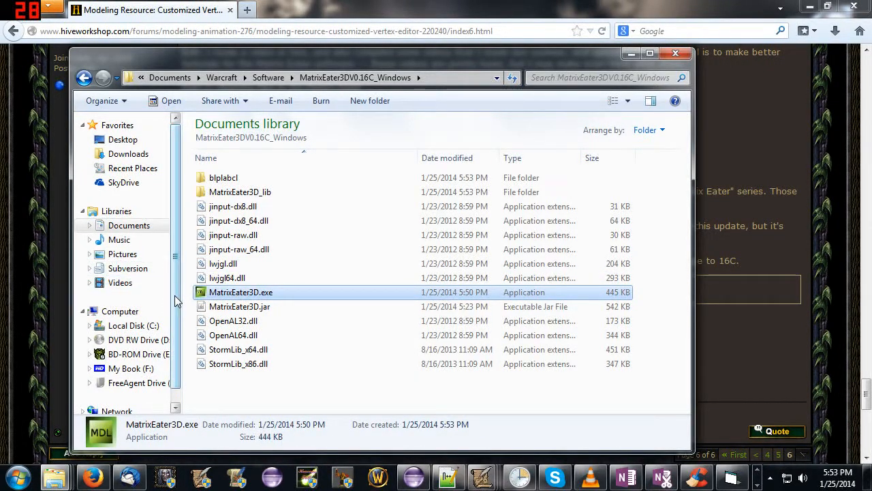
mouse_move(241, 292)
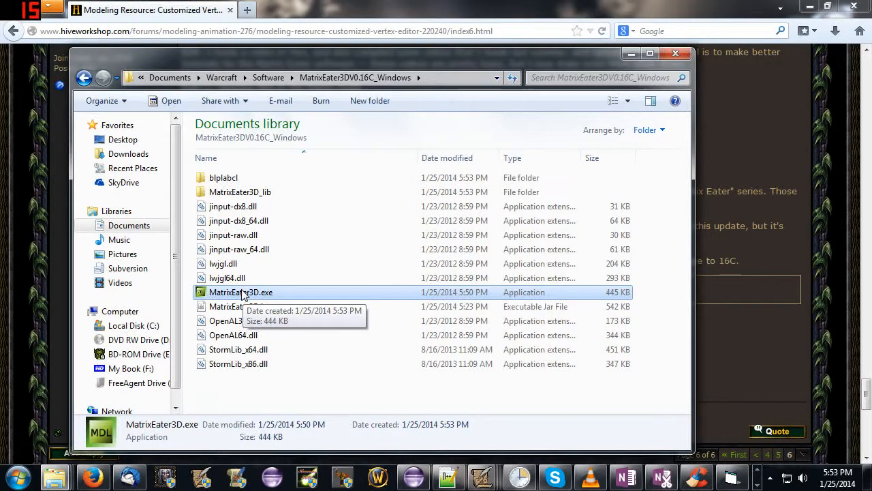
double_click(241, 292)
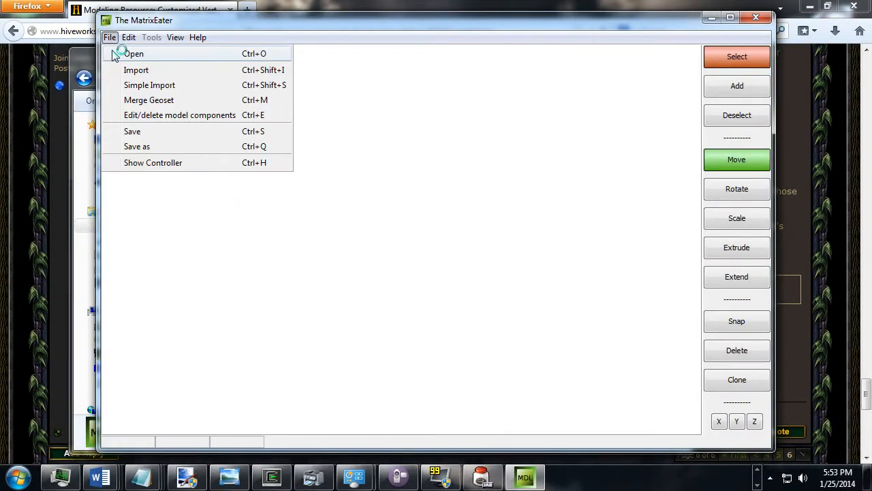
Open Watcher.mdl from Warcraft > Models > Tutorials > Geomerge.
left_click(134, 53)
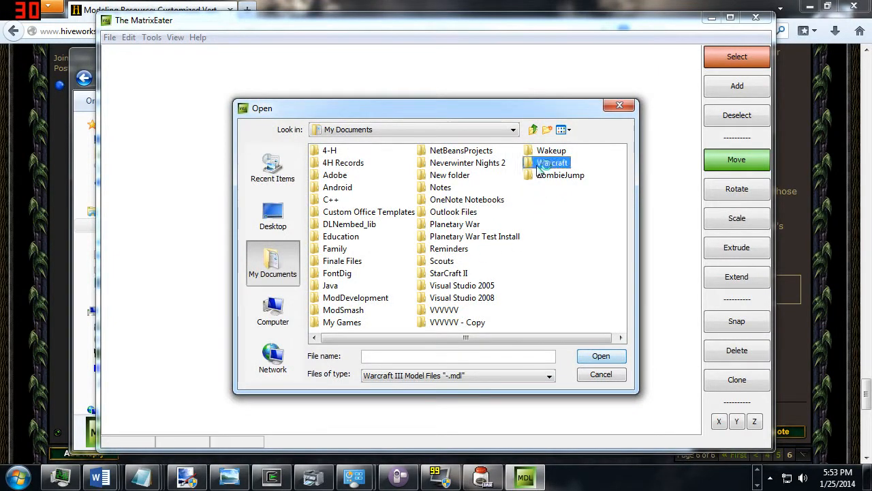
double_click(555, 162)
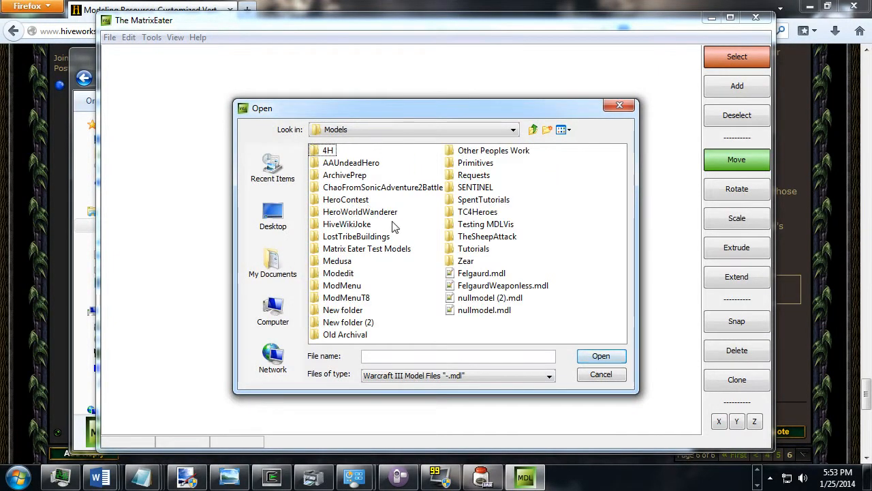
double_click(473, 248)
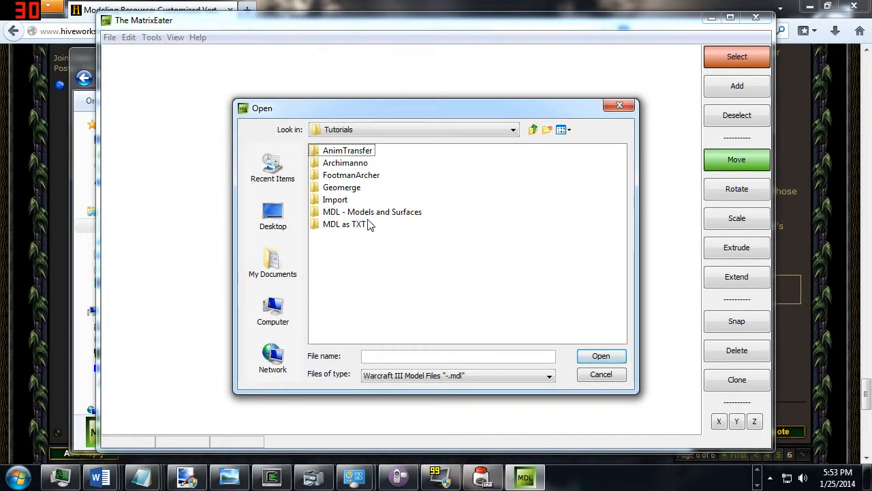
double_click(341, 187)
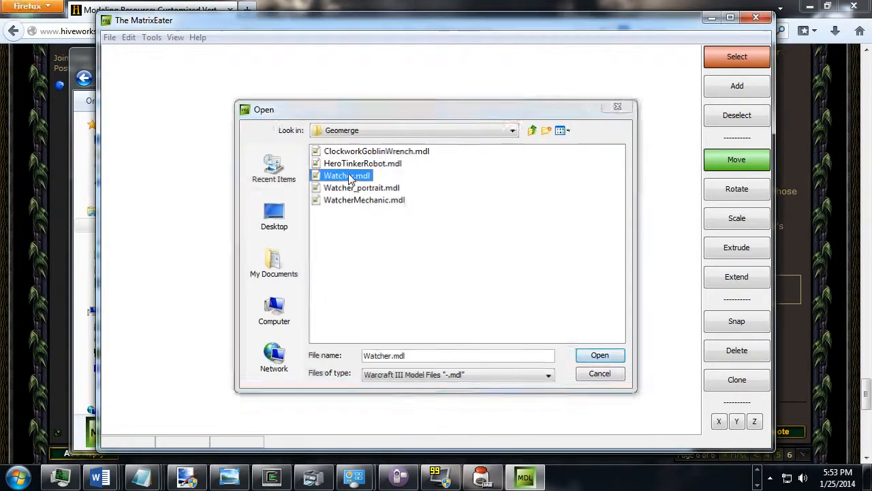
left_click(599, 355)
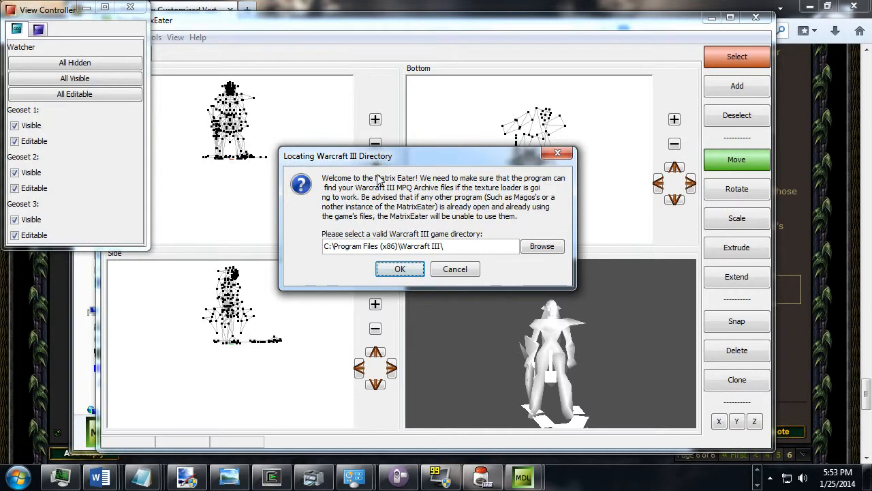
mouse_move(510, 182)
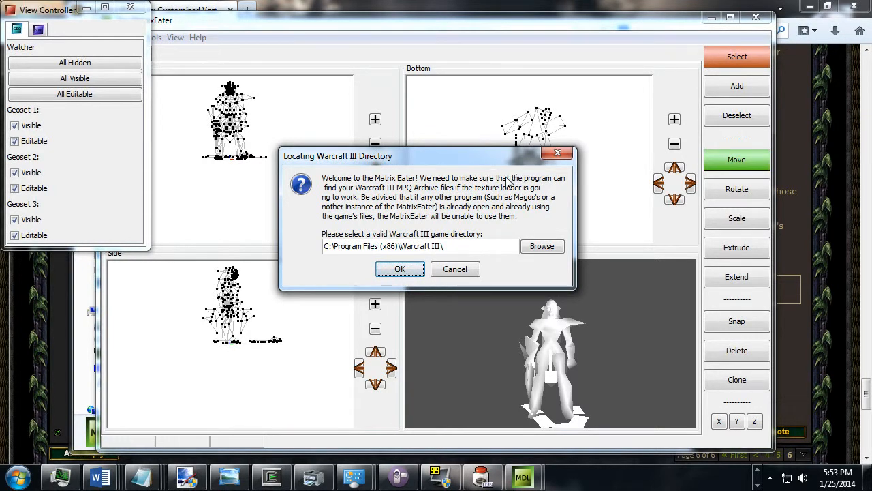
mouse_move(421, 193)
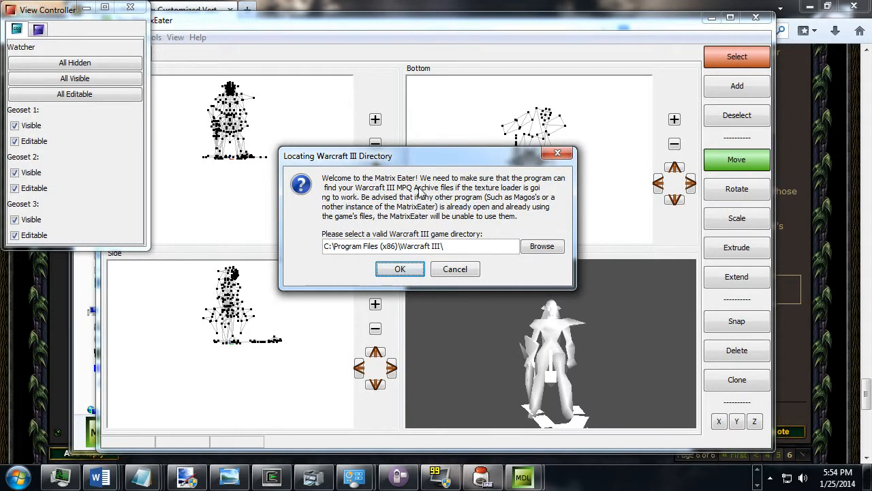
mouse_move(486, 194)
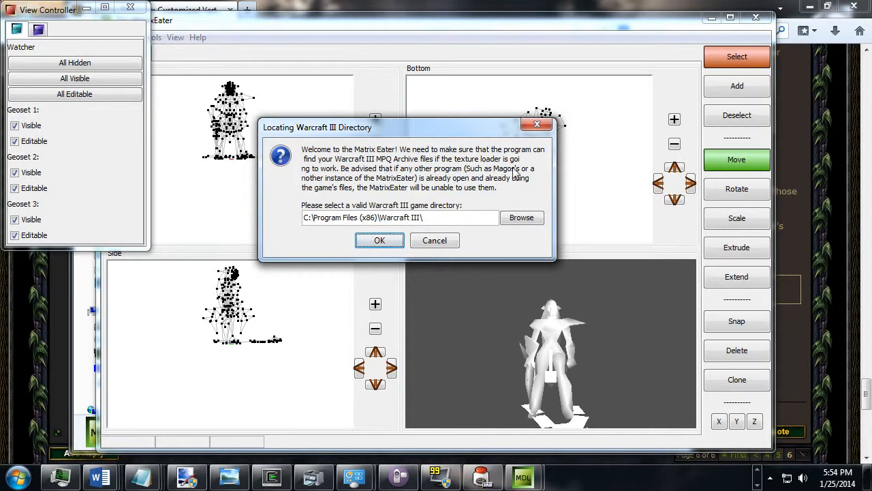
mouse_move(413, 186)
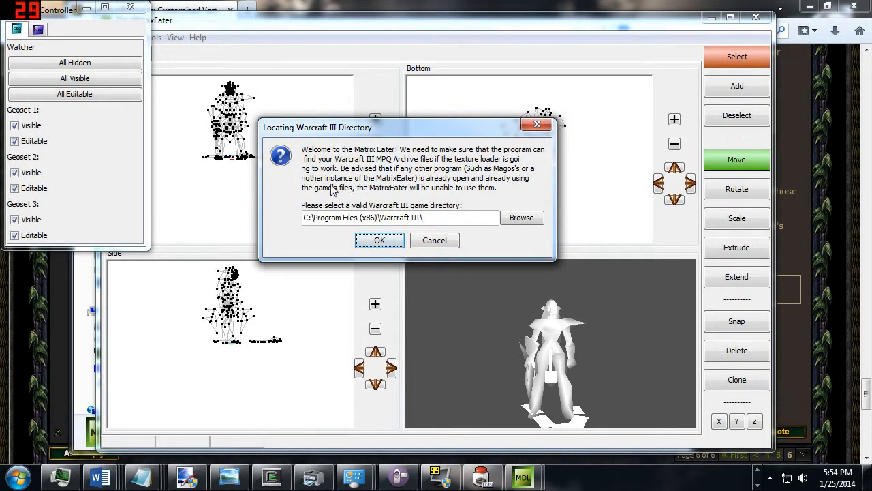
mouse_move(412, 161)
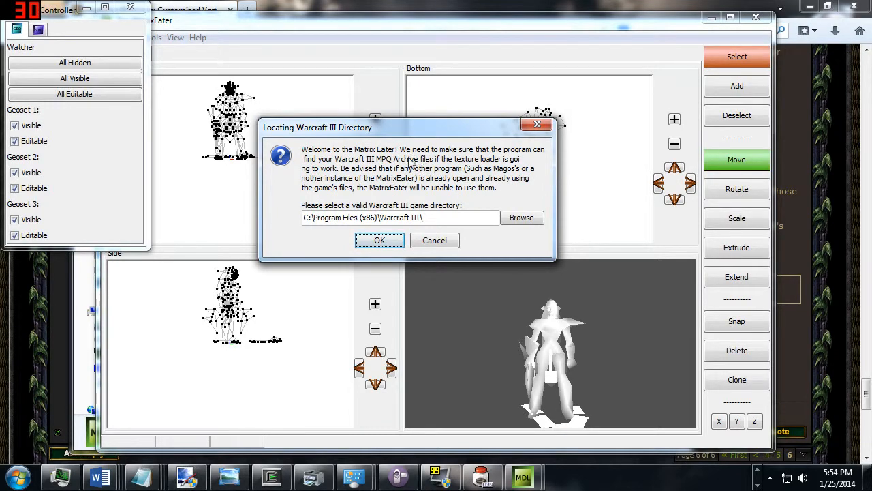
Accept the default Warcraft III directory, acknowledge the permissions warning, cancel the re-prompt and dismiss both MPQ archive errors.
left_click(380, 240)
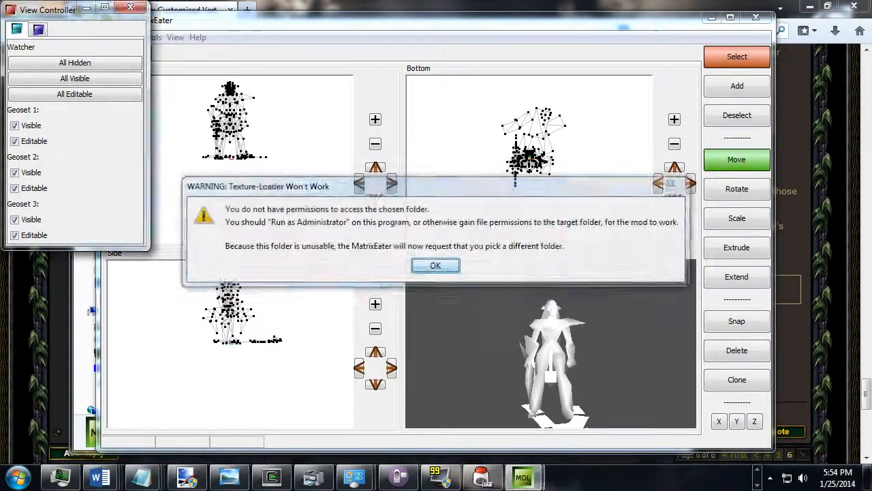
left_click(436, 265)
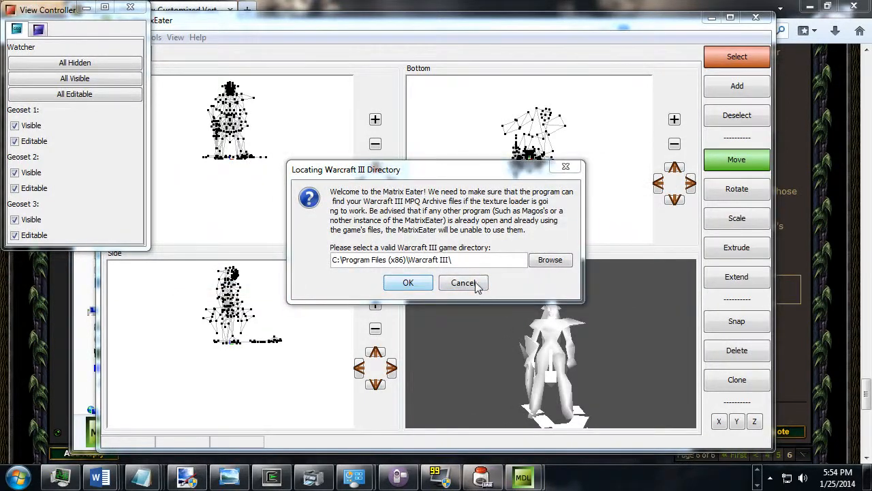
left_click(408, 283)
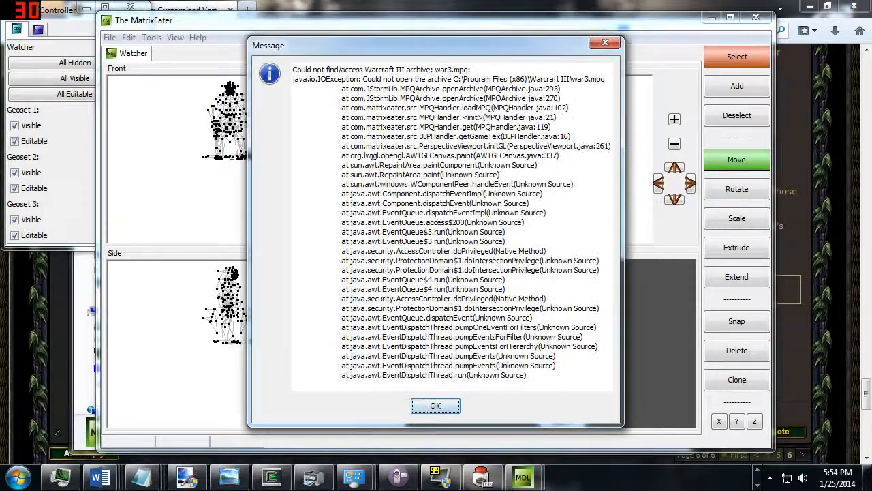
left_click(435, 403)
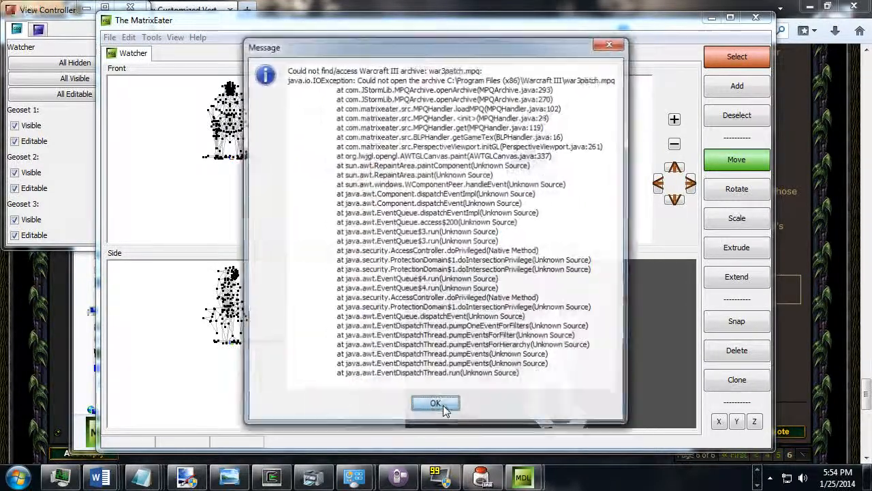
left_click(436, 403)
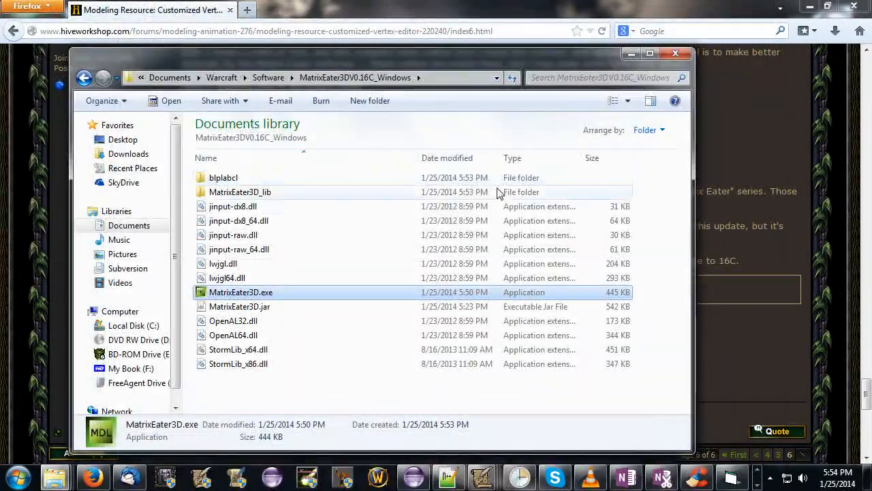
mouse_move(245, 299)
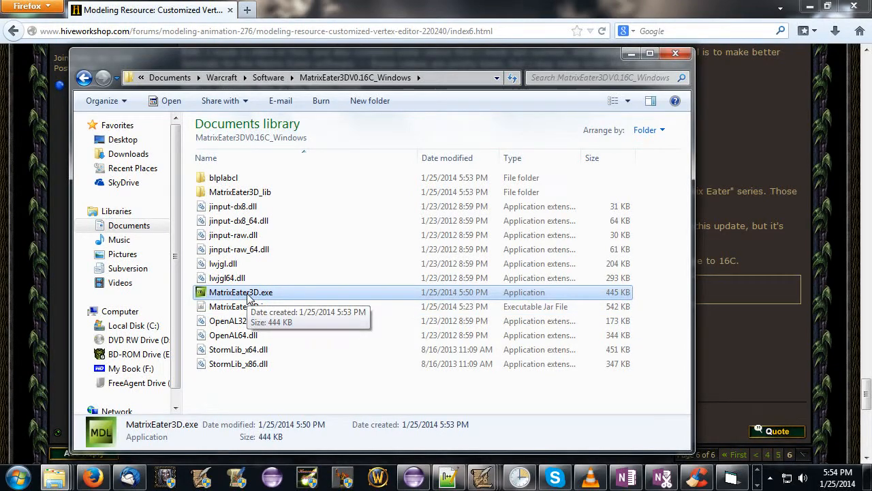
Bring up the context menu for MatrixEater3D.exe in its program folder.
right_click(241, 292)
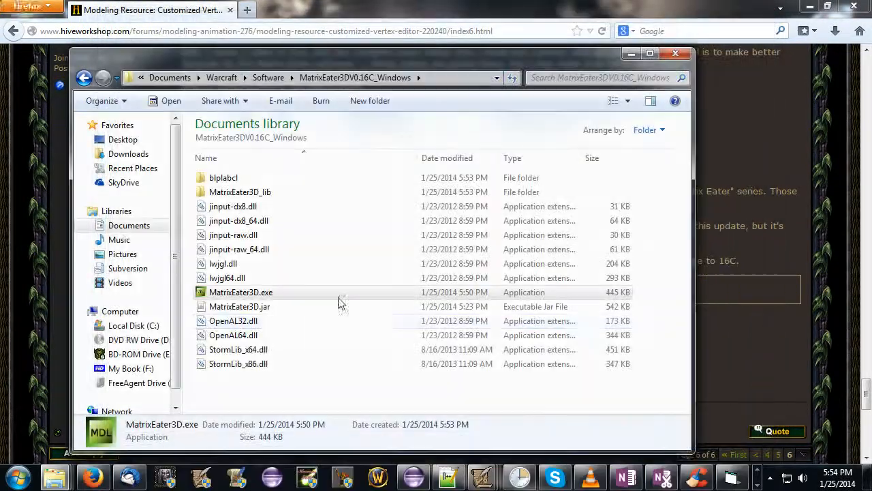
right_click(241, 292)
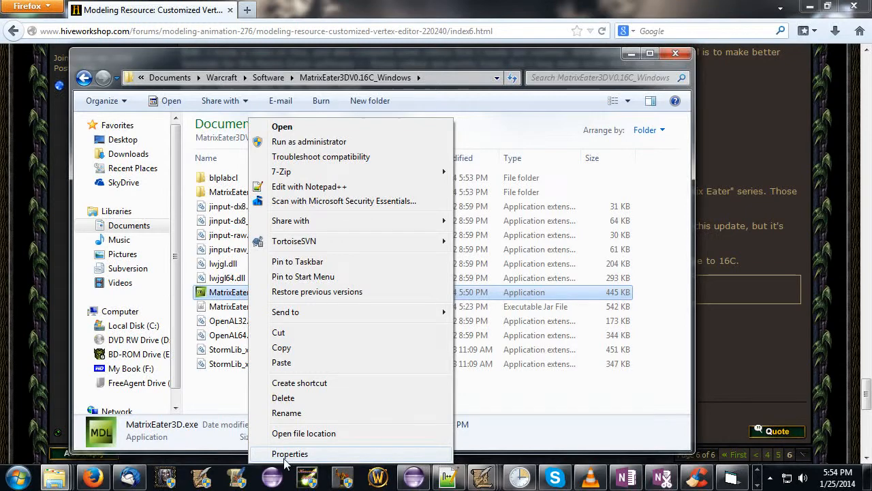
In Properties > Compatibility set MatrixEater3D.exe to run as administrator, apply it and relaunch the program.
left_click(290, 453)
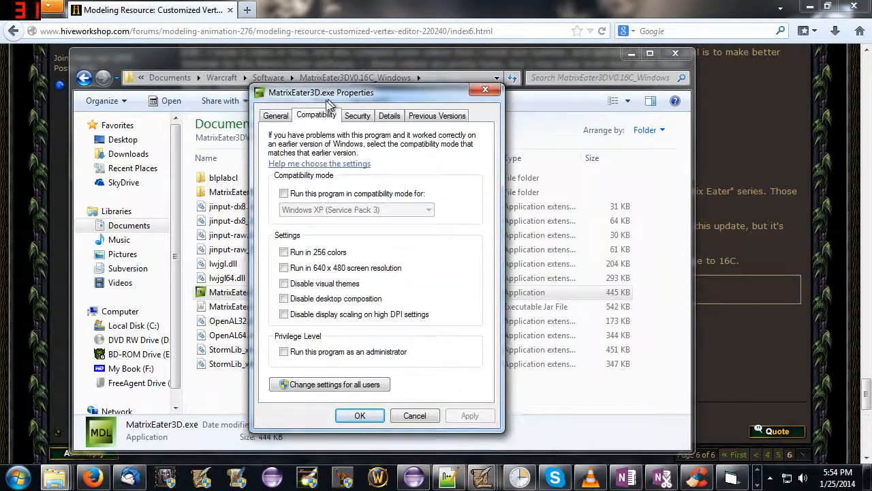
left_click(283, 351)
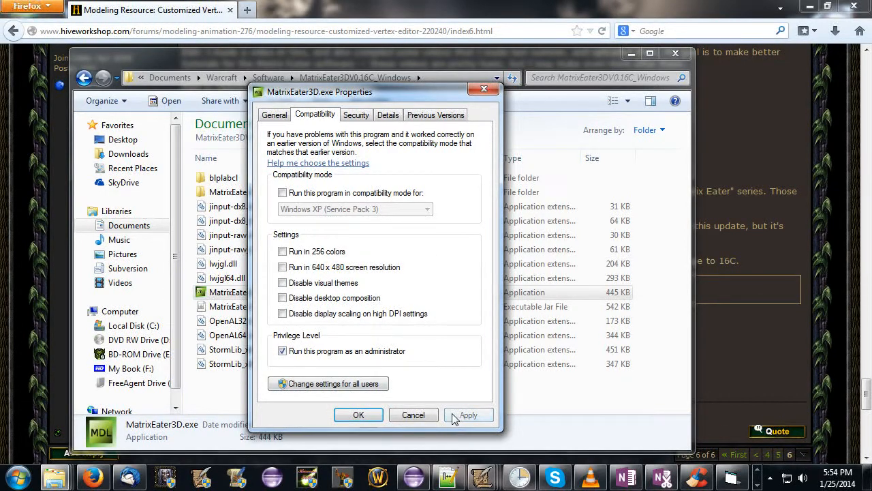
left_click(358, 415)
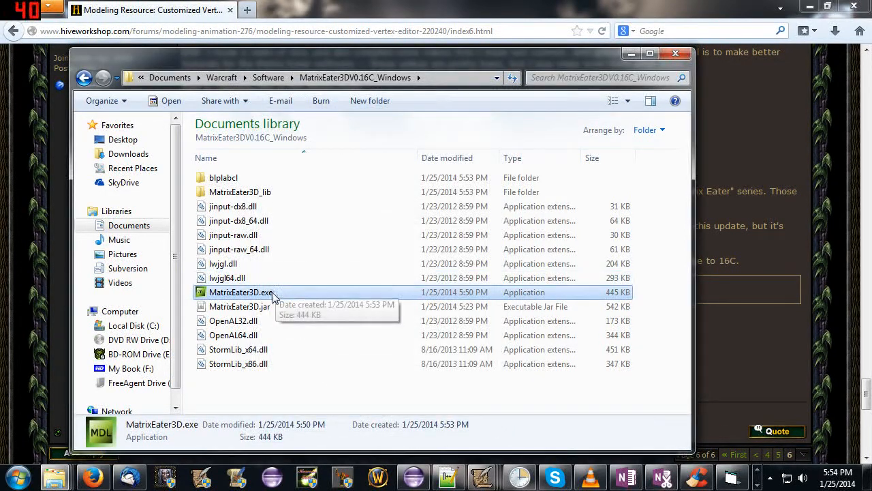
double_click(240, 292)
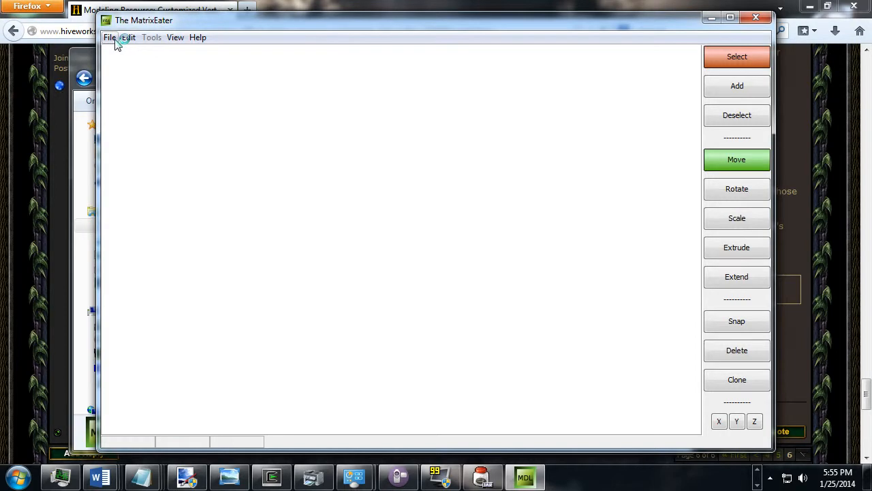
left_click(109, 37)
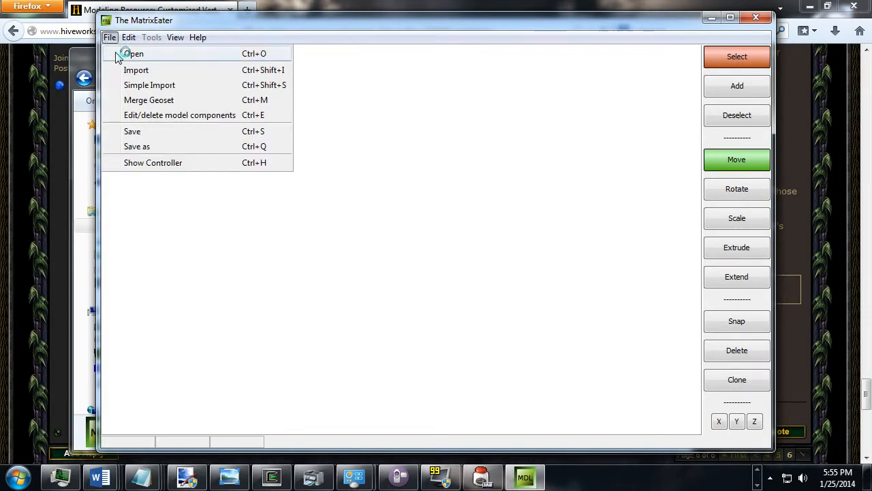
Open Watcher.mdl again and dismiss the war3.mpq and war3patch.mpq archive errors.
left_click(134, 53)
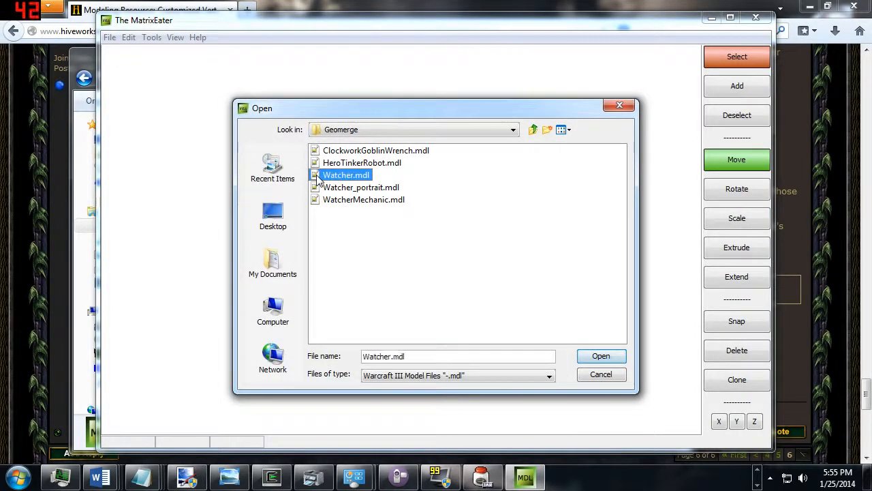
left_click(600, 356)
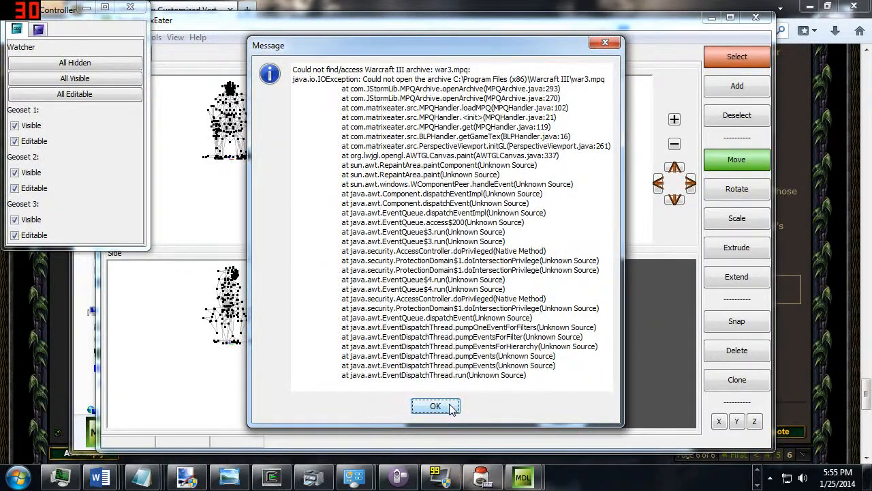
left_click(435, 406)
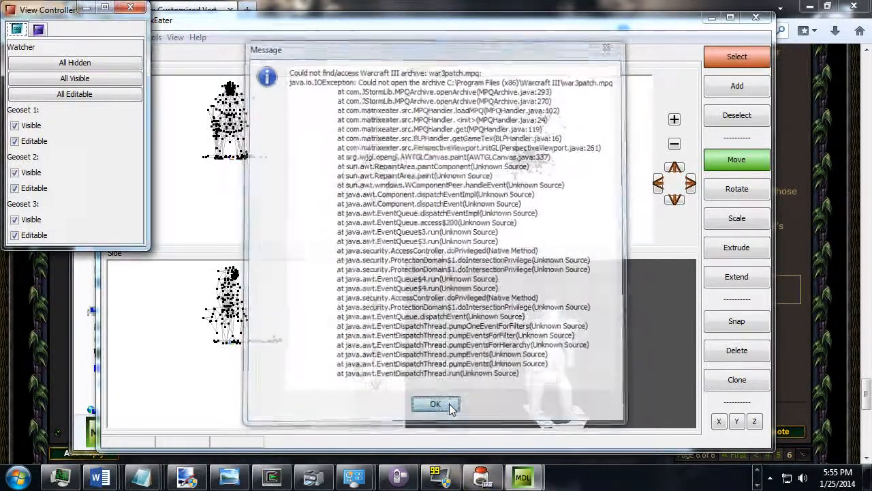
left_click(435, 404)
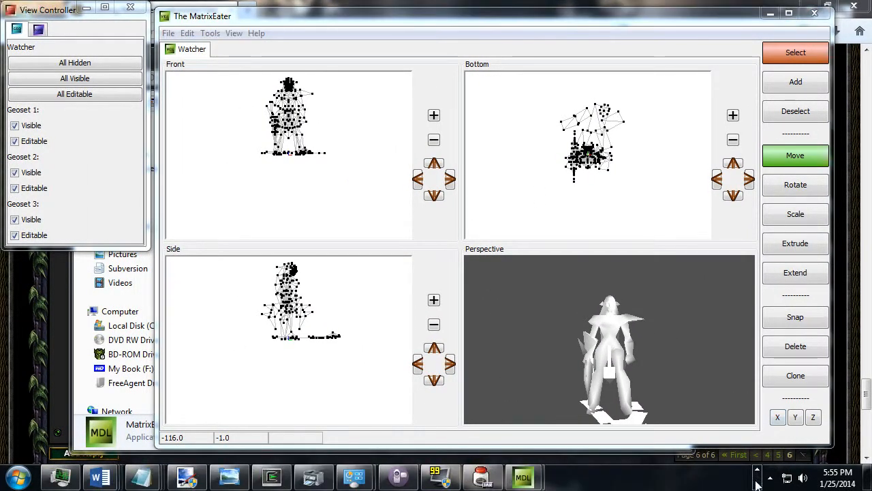
Via View > Change Game Directory, browse to the Warcraft III folder and confirm it.
left_click(233, 33)
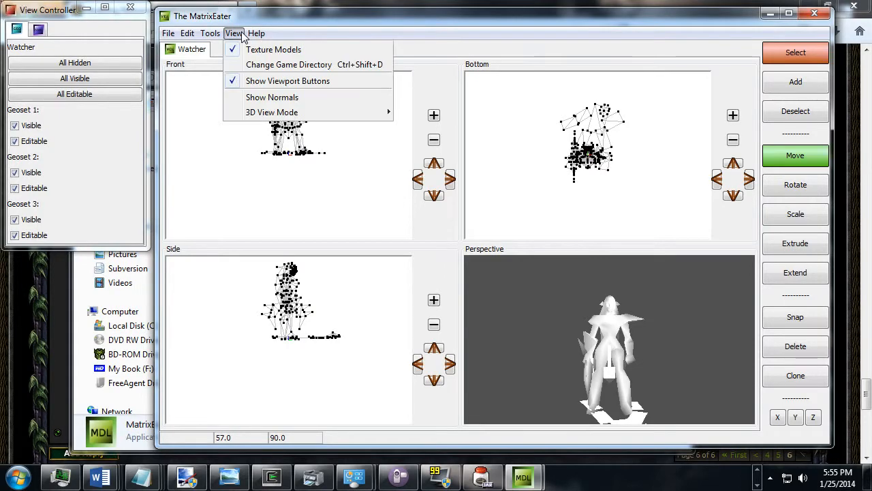
left_click(288, 64)
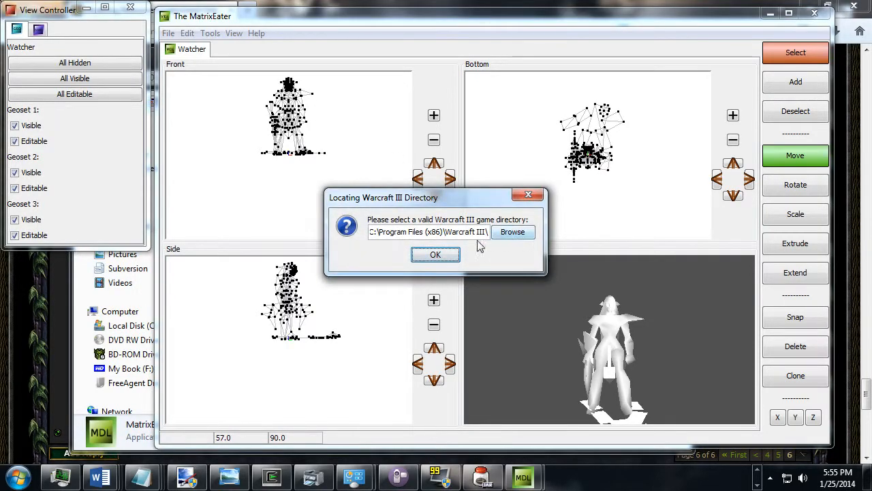
left_click(512, 231)
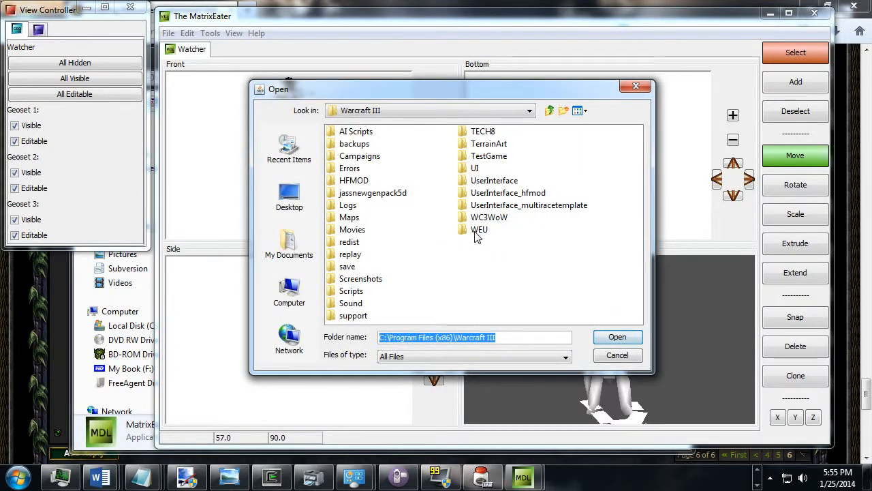
left_click(529, 110)
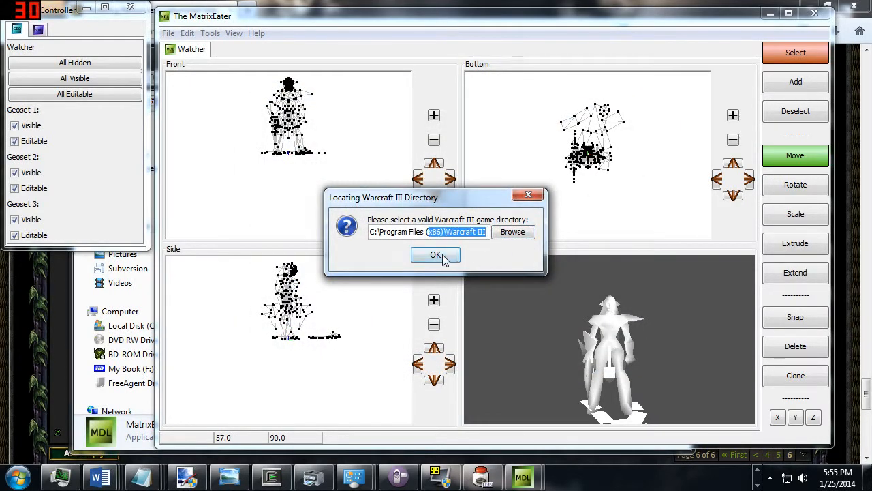
left_click(437, 254)
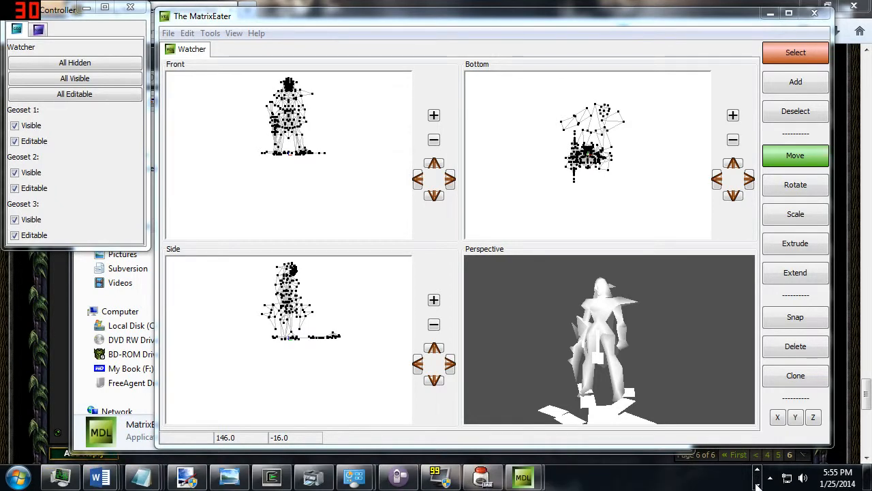
mouse_move(523, 477)
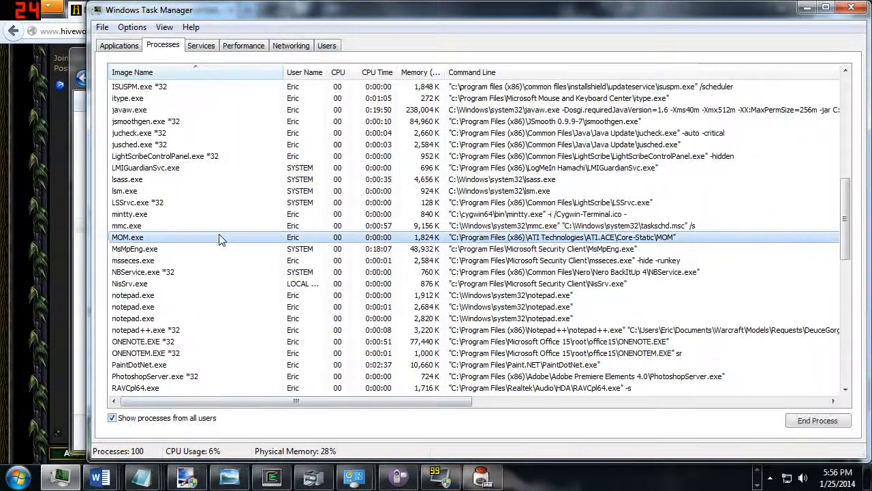
Read javaw.exe's Command Line column in Task Manager's Processes list, revealing an Eclipse launcher.
scroll("down", 3)
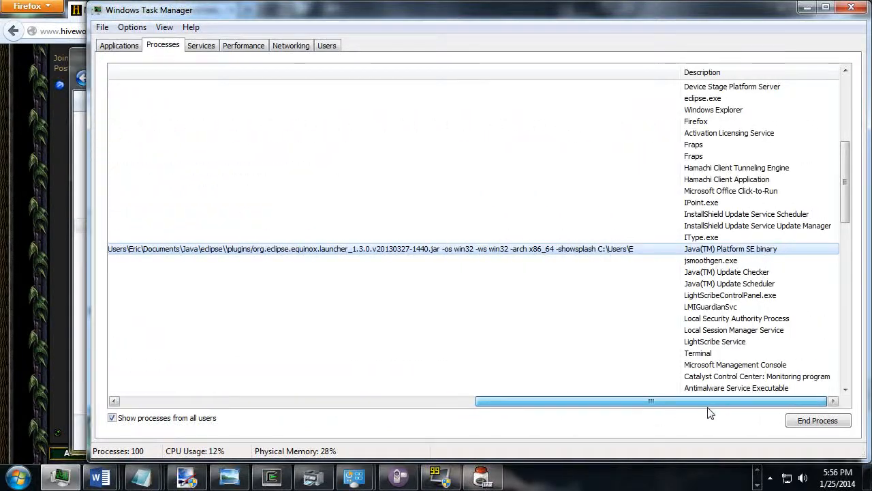
left_click_drag(651, 400, 469, 401)
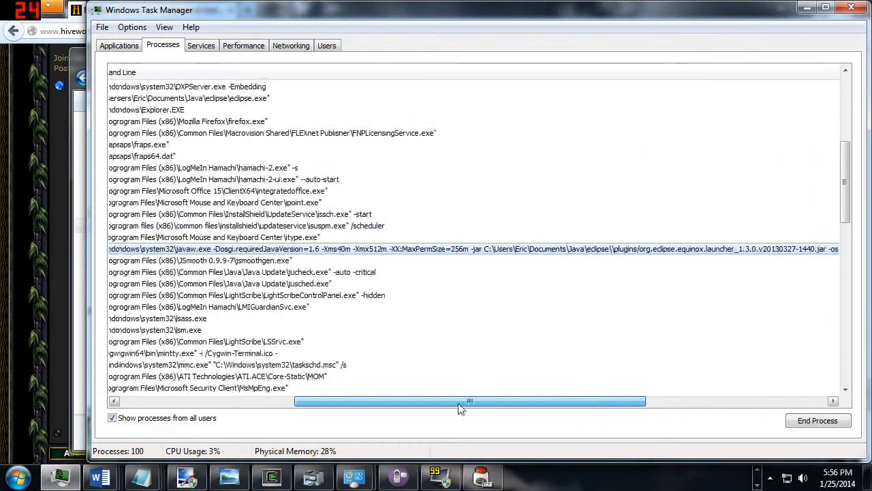
left_click_drag(471, 401, 297, 401)
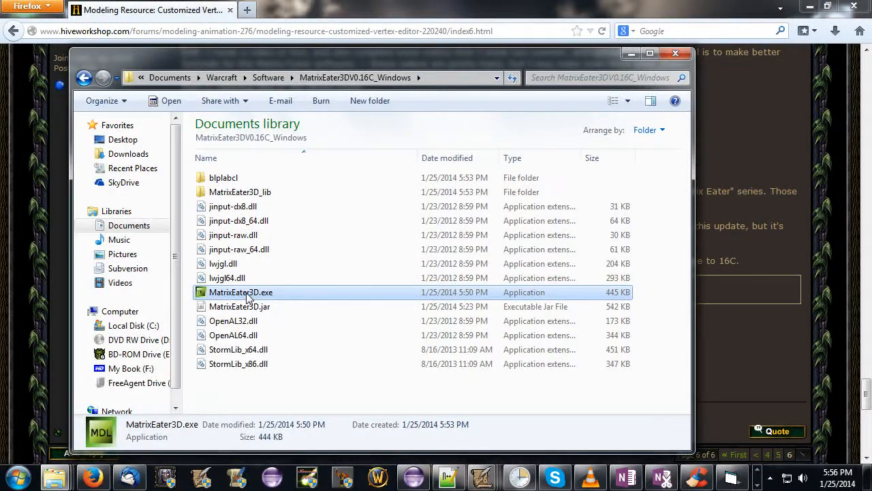
Run MatrixEater3D.exe as administrator and allow it through the User Account Control prompts.
right_click(240, 291)
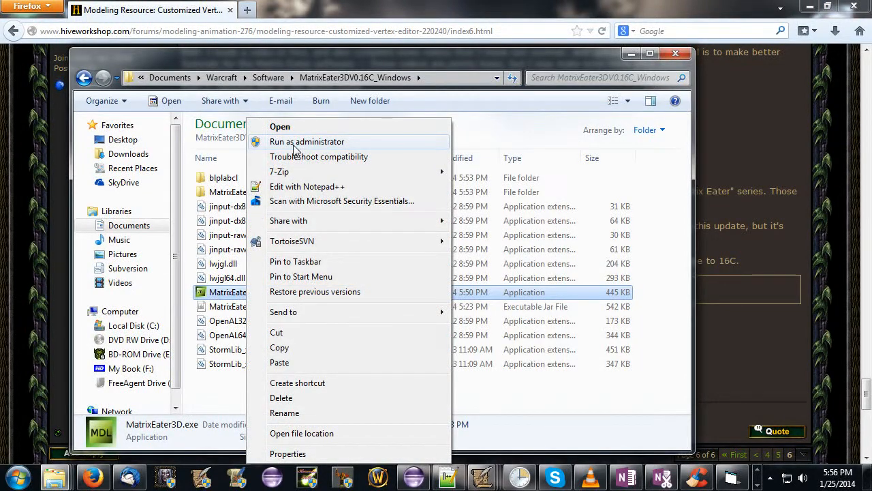
left_click(307, 141)
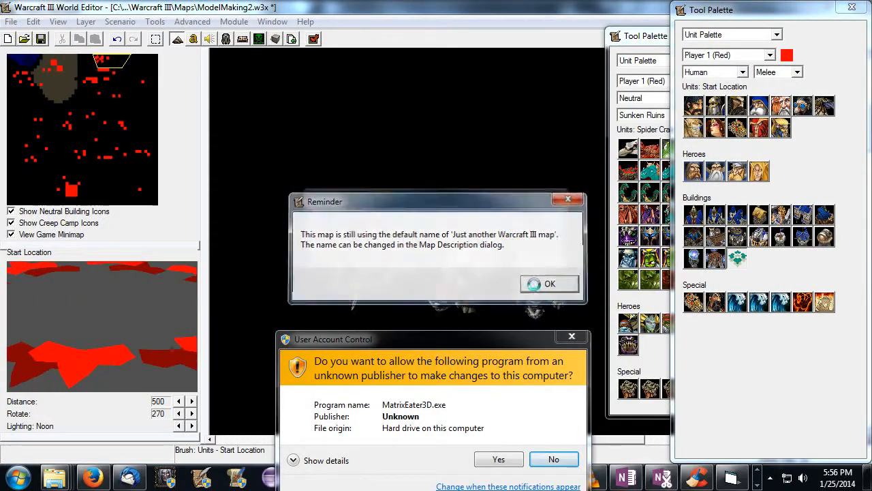
left_click(549, 283)
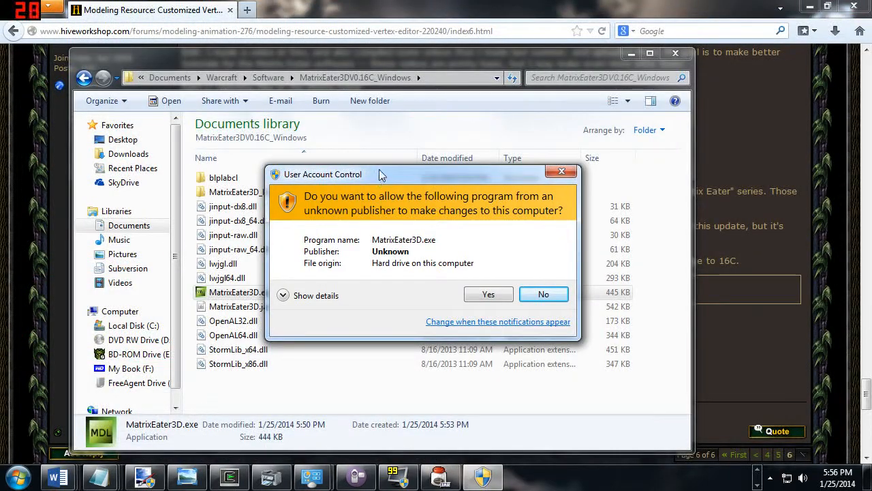
left_click(488, 294)
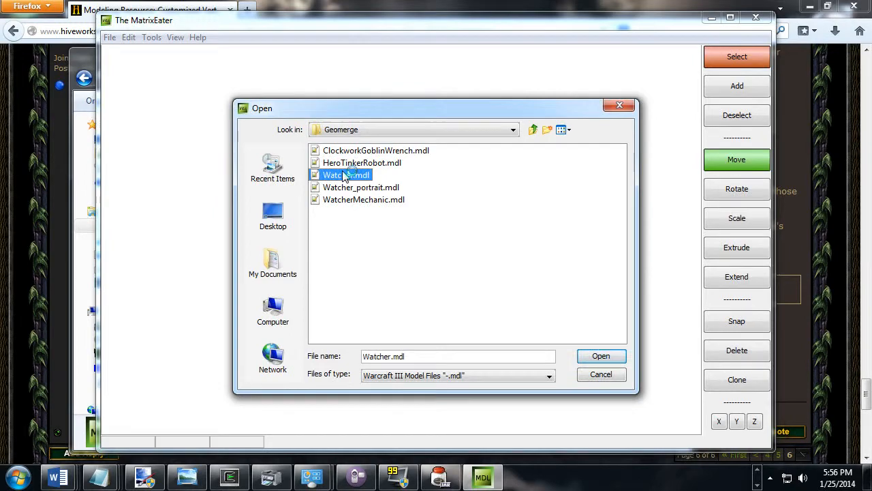
Load Watcher.mdl from the Geomerge folder into MatrixEater.
left_click(601, 355)
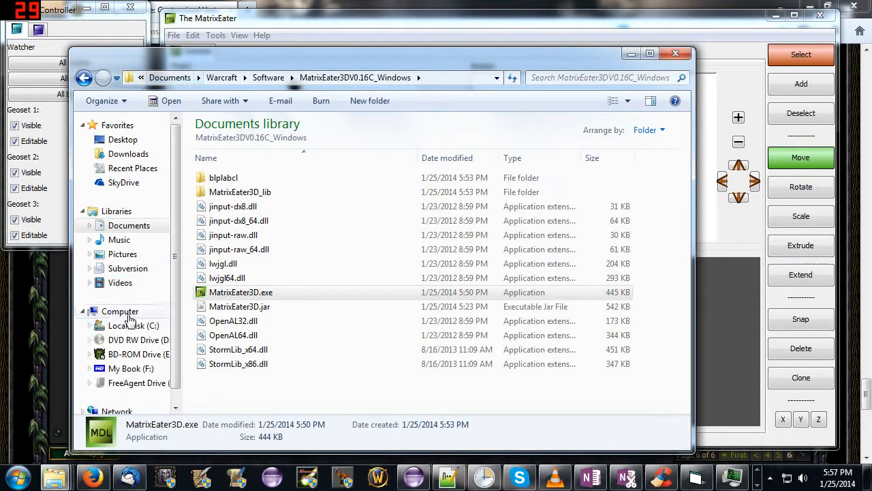
Create a new folder on the C drive and clear its default name.
left_click(133, 325)
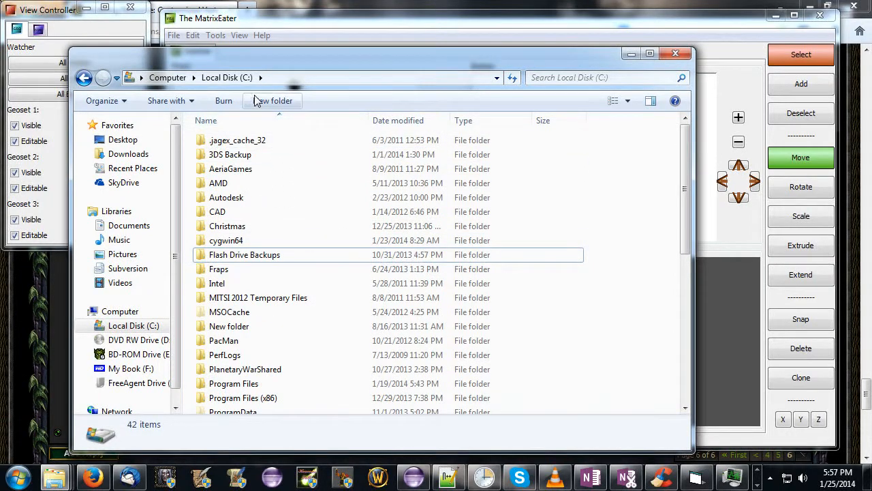
left_click(272, 100)
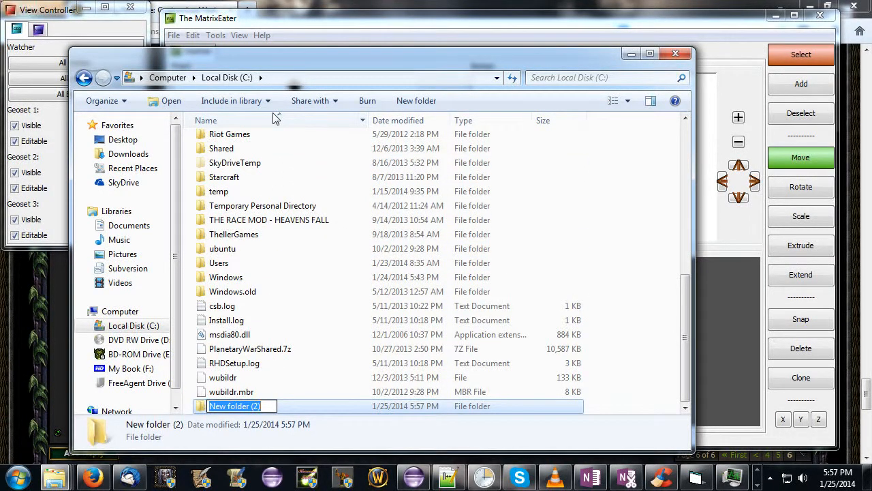
key("Delete")
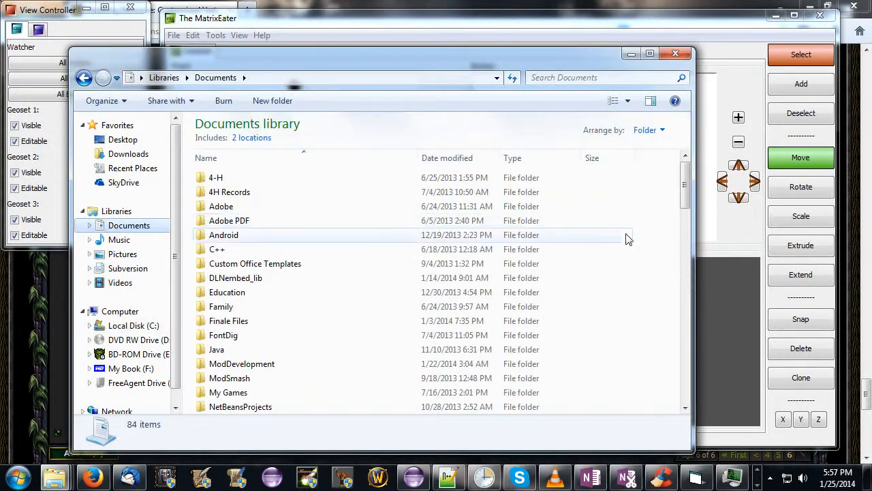
scroll("down", 3)
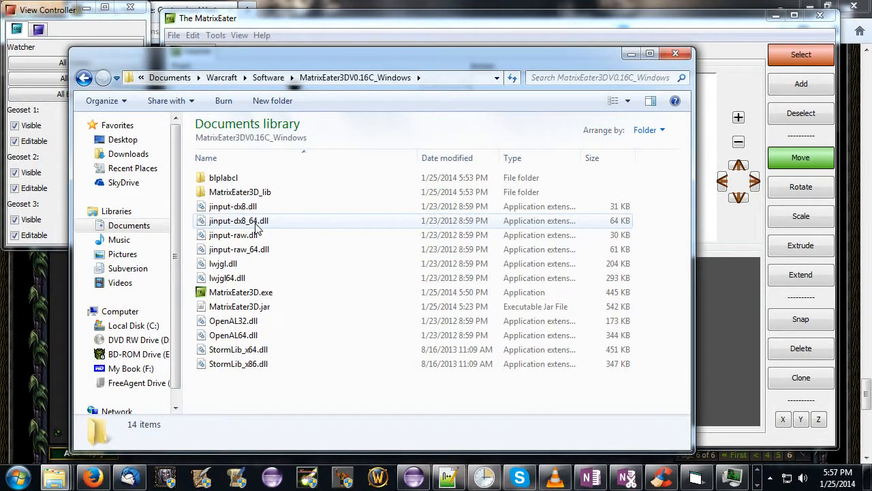
Create a new folder in the MatrixEater folder and start naming it 'Warn'.
left_click(240, 291)
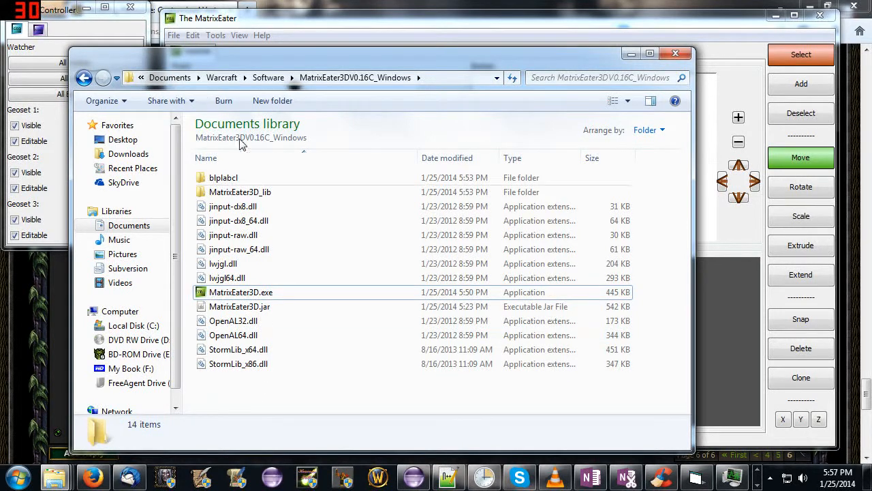
left_click(272, 100)
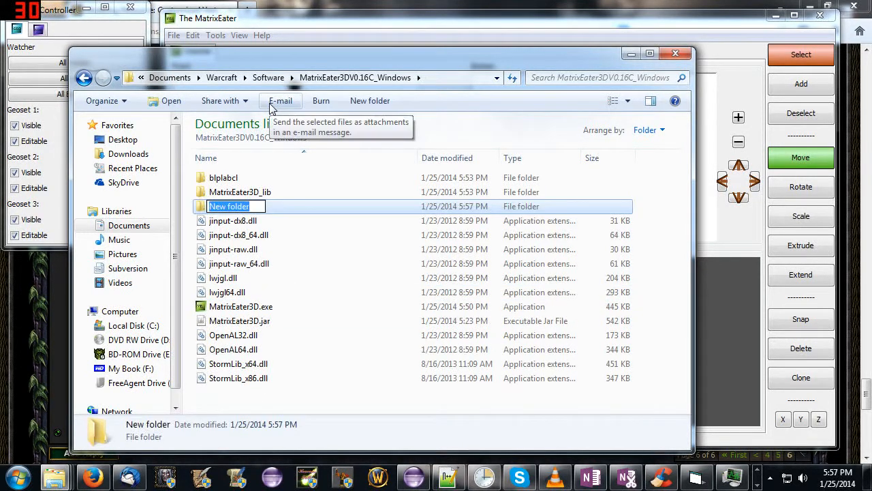
type("Warn")
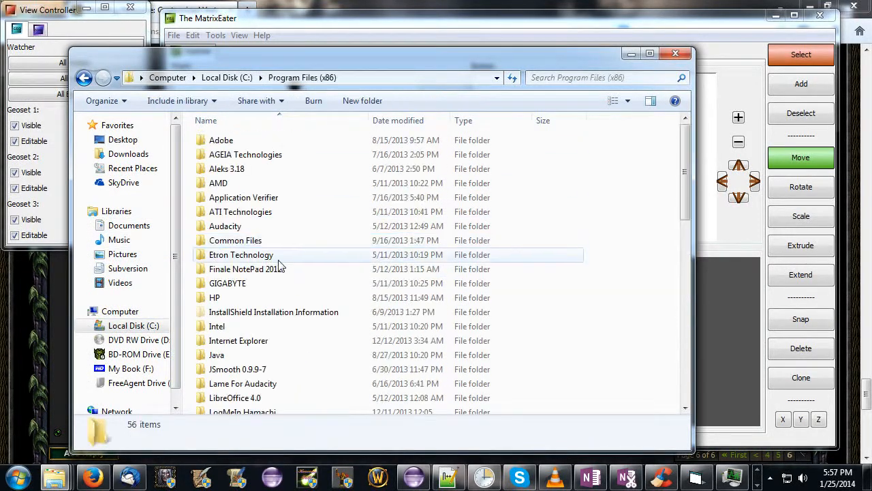
Browse into the Warcraft III game folder and locate its MPQ archives.
scroll("down", 3)
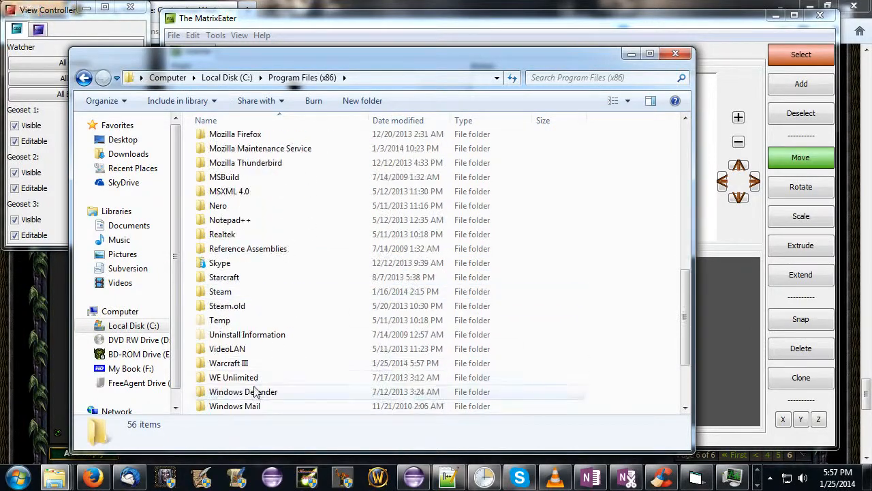
double_click(228, 363)
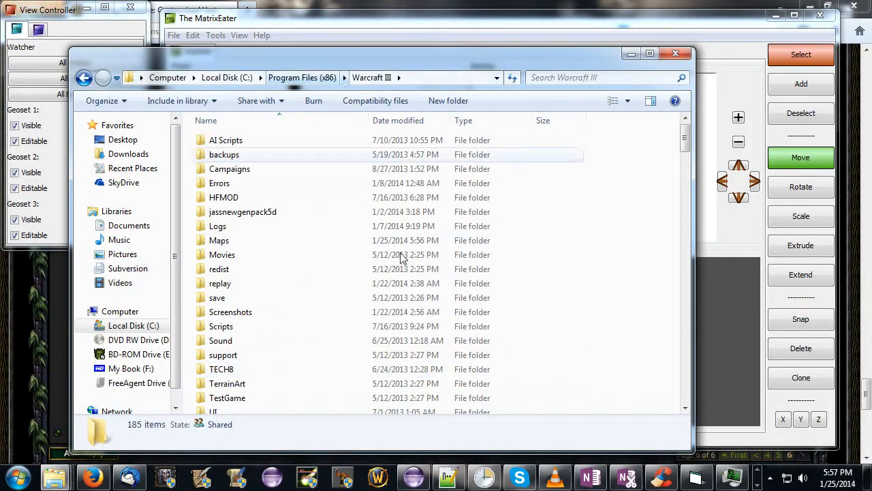
scroll("down", 3)
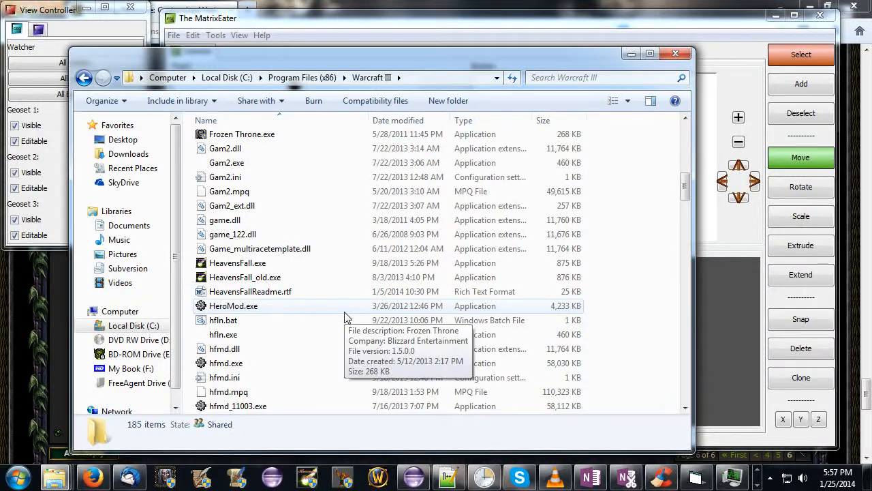
mouse_move(341, 315)
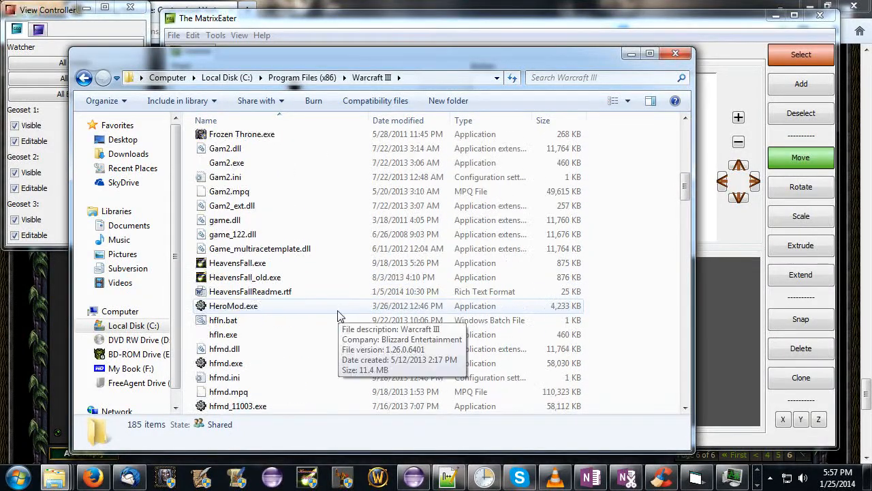
scroll("down", 3)
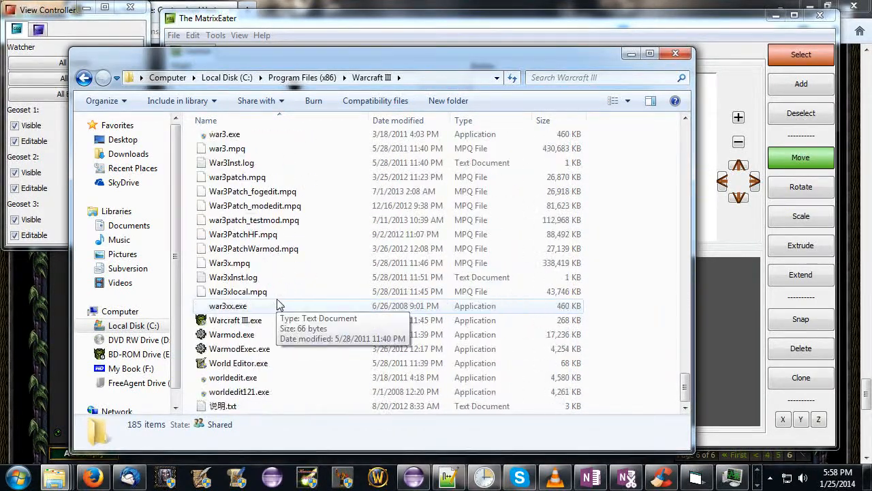
Select war3.mpq and War3x.mpq, then head back toward the MatrixEater folder.
left_click(227, 148)
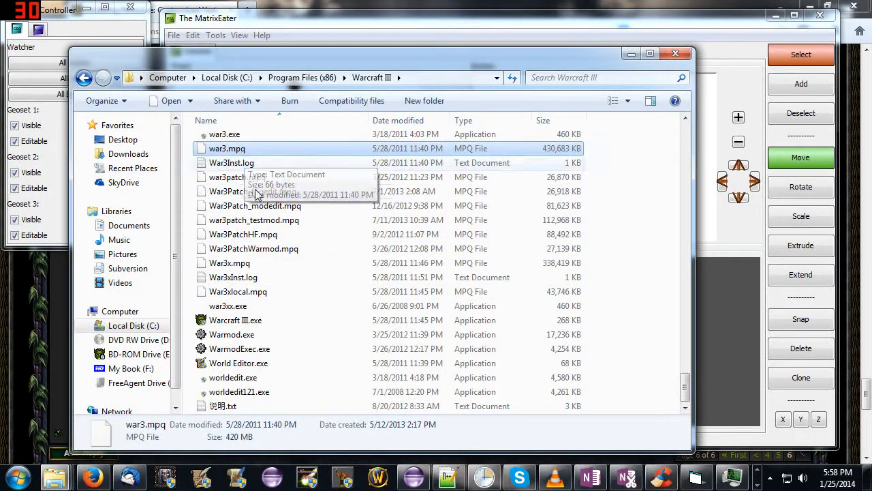
left_click(230, 263)
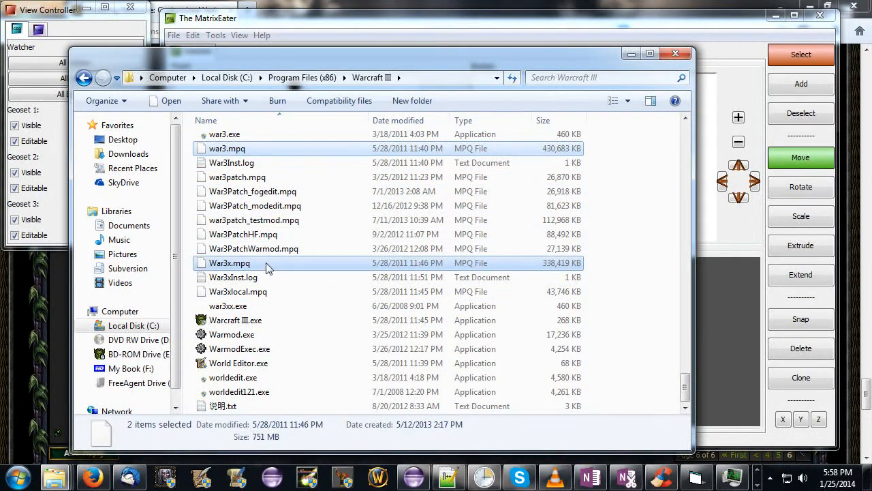
left_click(238, 291)
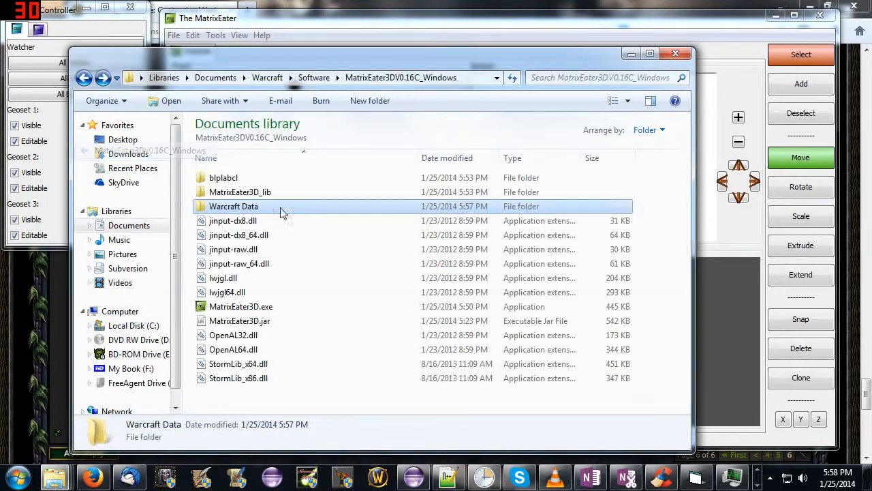
mouse_move(297, 210)
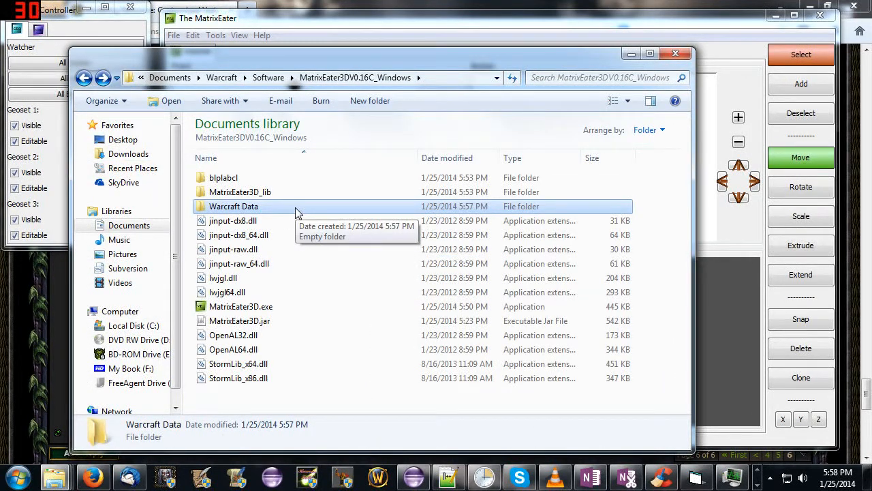
mouse_move(276, 208)
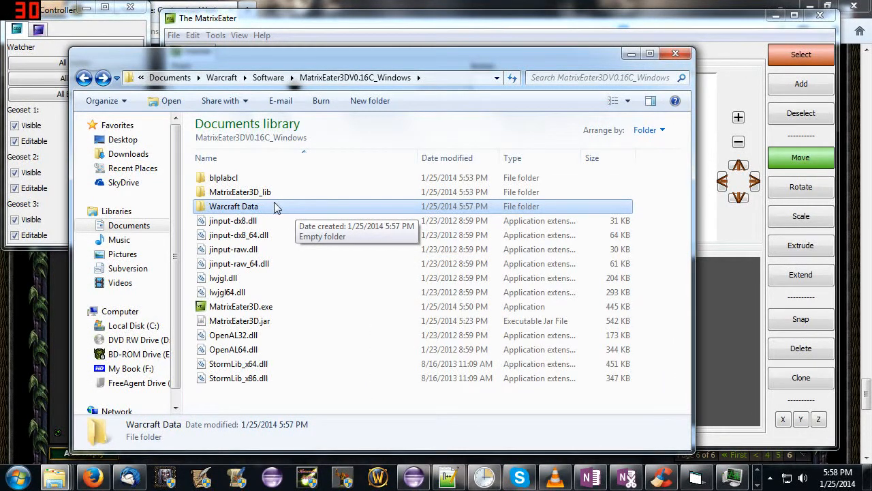
Enter the Warcraft Data folder to paste the copied MPQ archives into it.
double_click(233, 206)
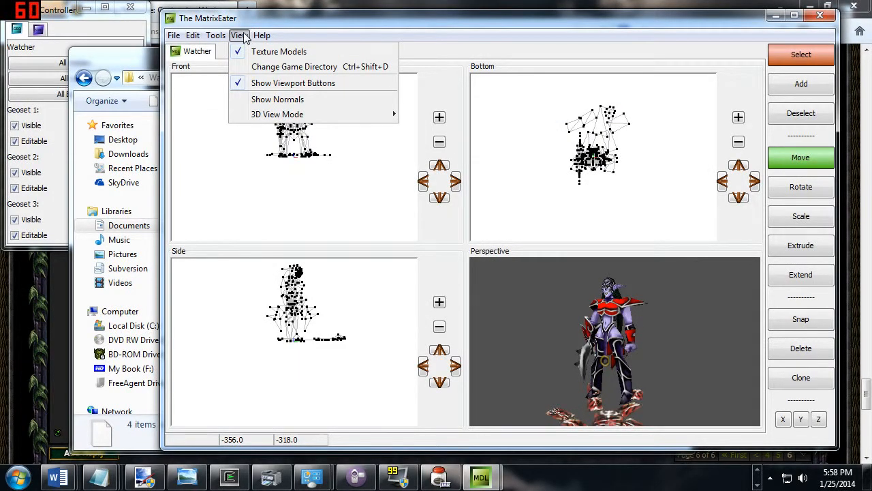
Point the Warcraft III game directory at MatrixEater3DV0.16C_Windows\Warcraft Data and confirm.
left_click(294, 66)
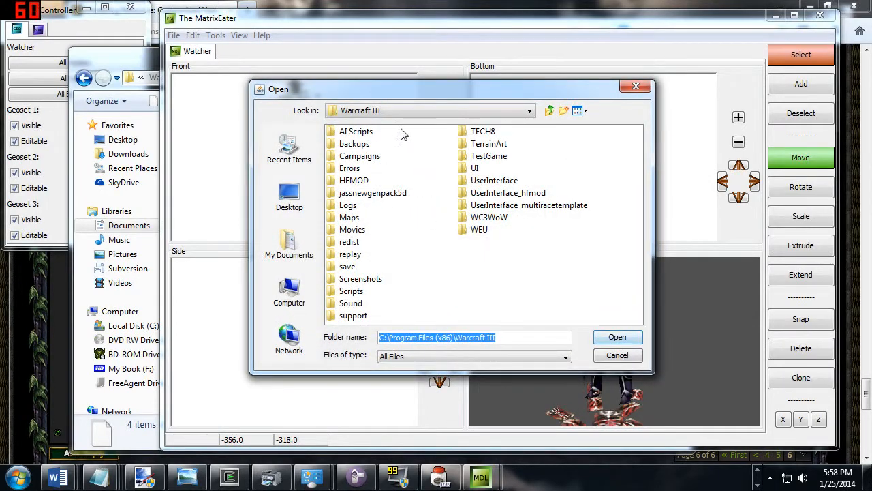
left_click(549, 111)
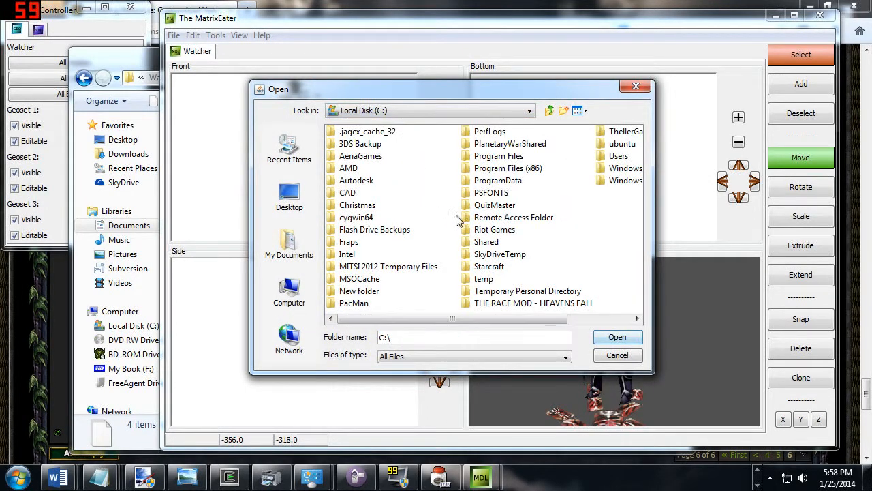
left_click(289, 197)
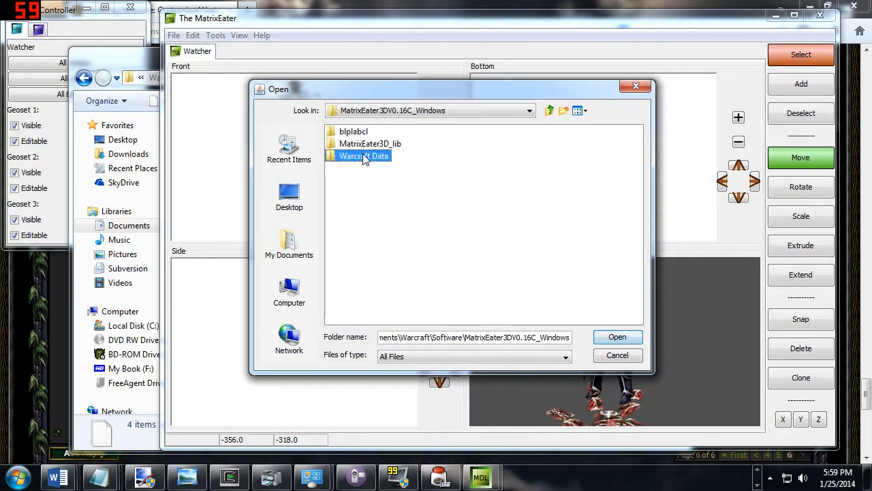
left_click(617, 337)
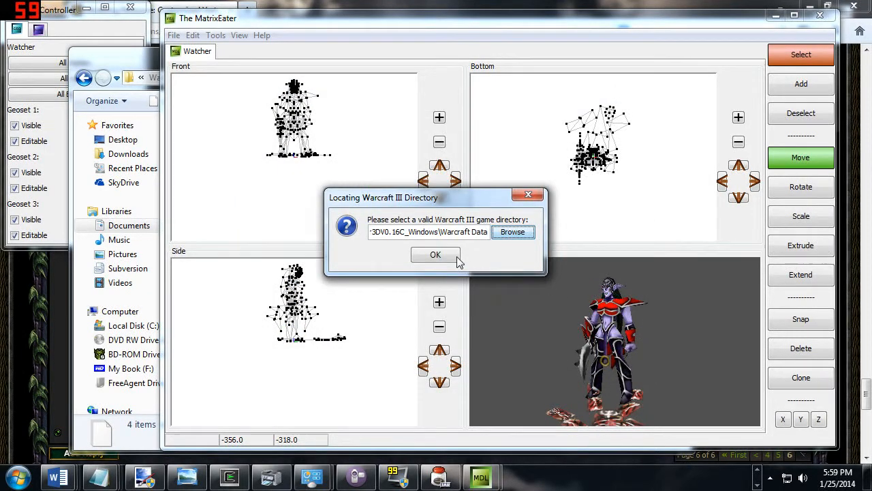
left_click(435, 254)
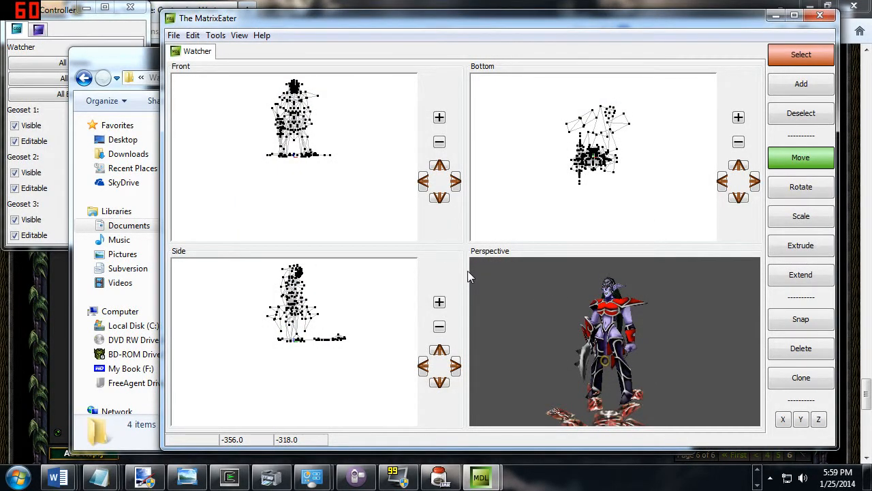
mouse_move(470, 293)
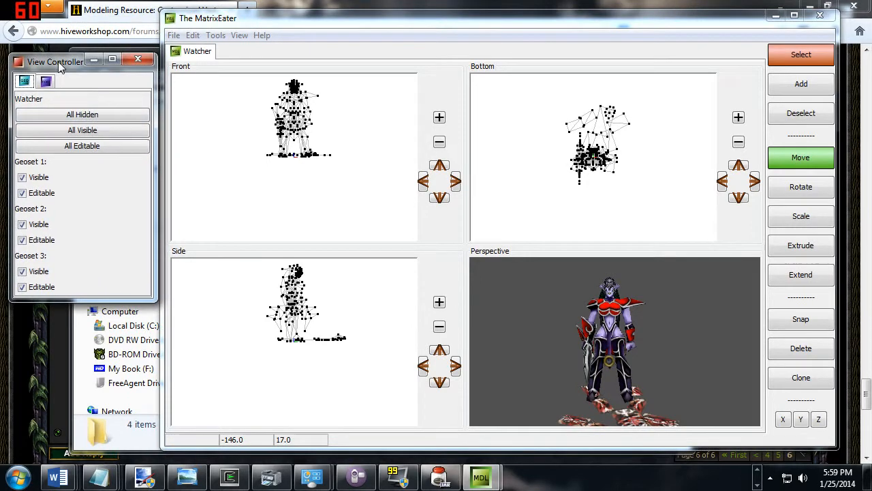
Move the View Controller panel lower and shift the MatrixEater window right to expose the textured Watcher.
left_click_drag(54, 61, 47, 55)
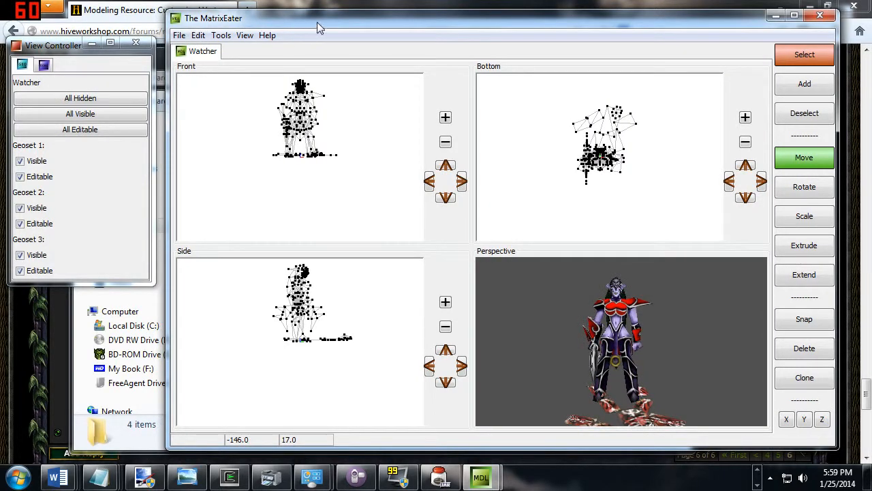
left_click_drag(320, 18, 334, 27)
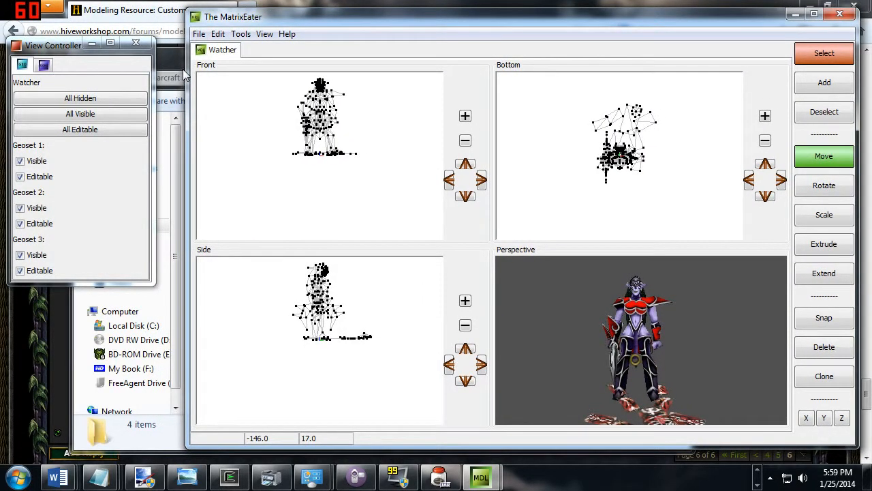